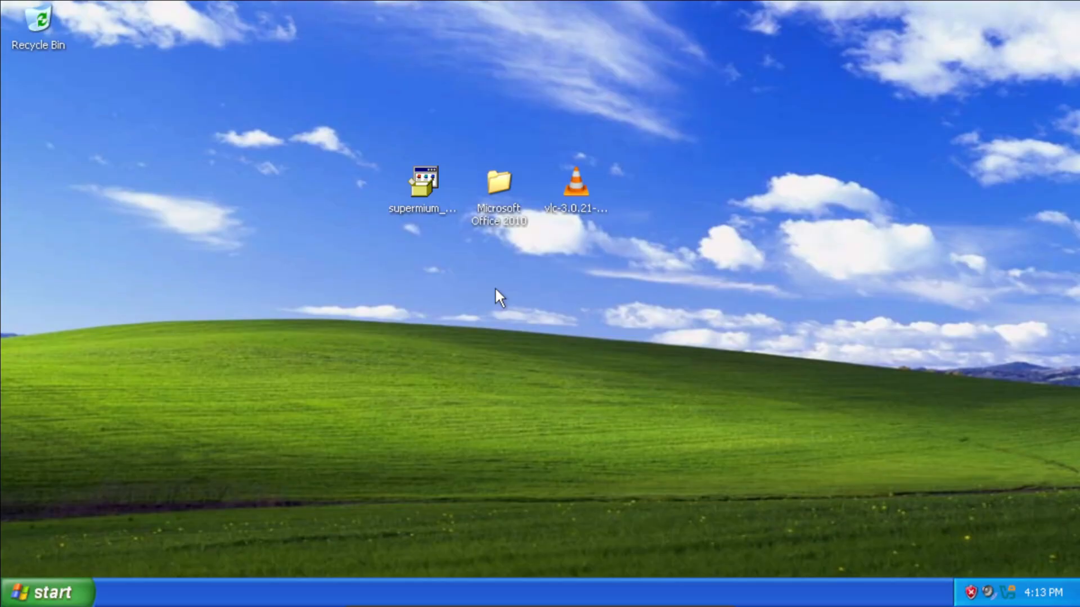
# Run the Supermium installer with shortcuts enabled, installing for all users.
pyautogui.doubleClick(421, 184)
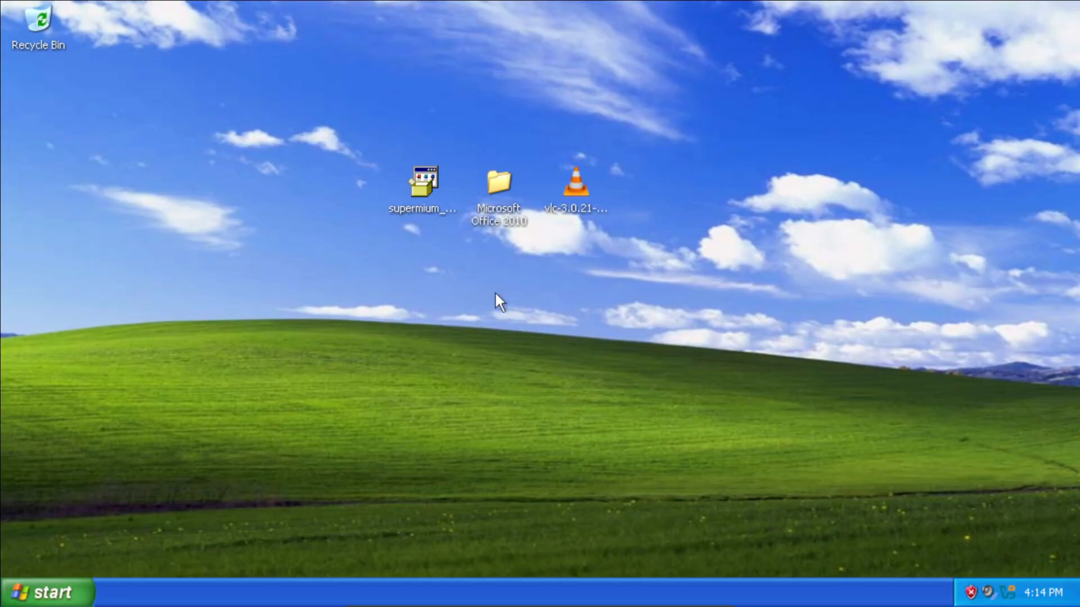
pyautogui.moveTo(482, 304)
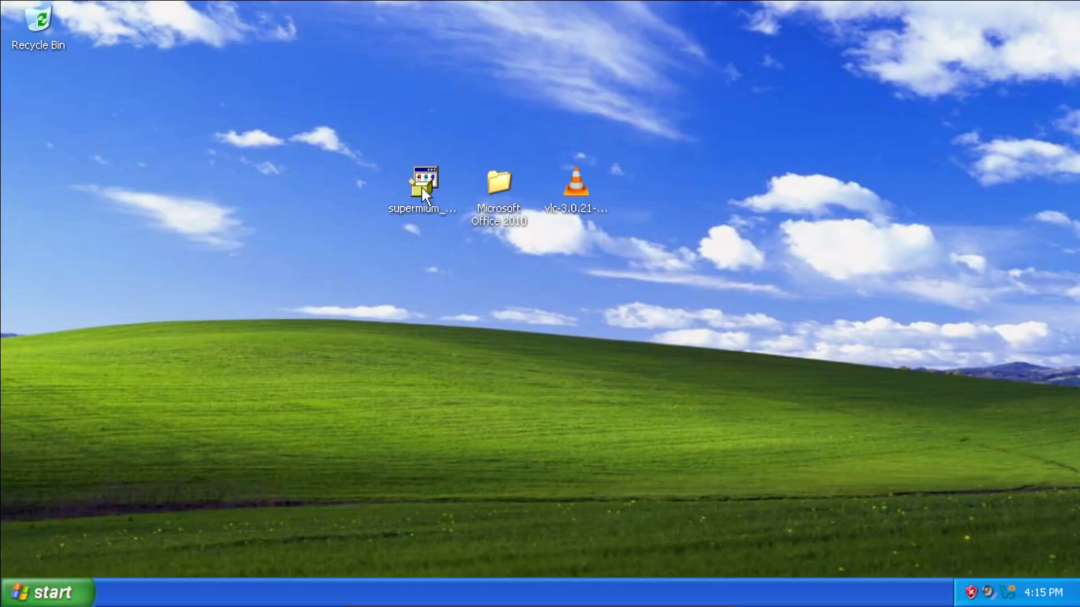
pyautogui.doubleClick(422, 182)
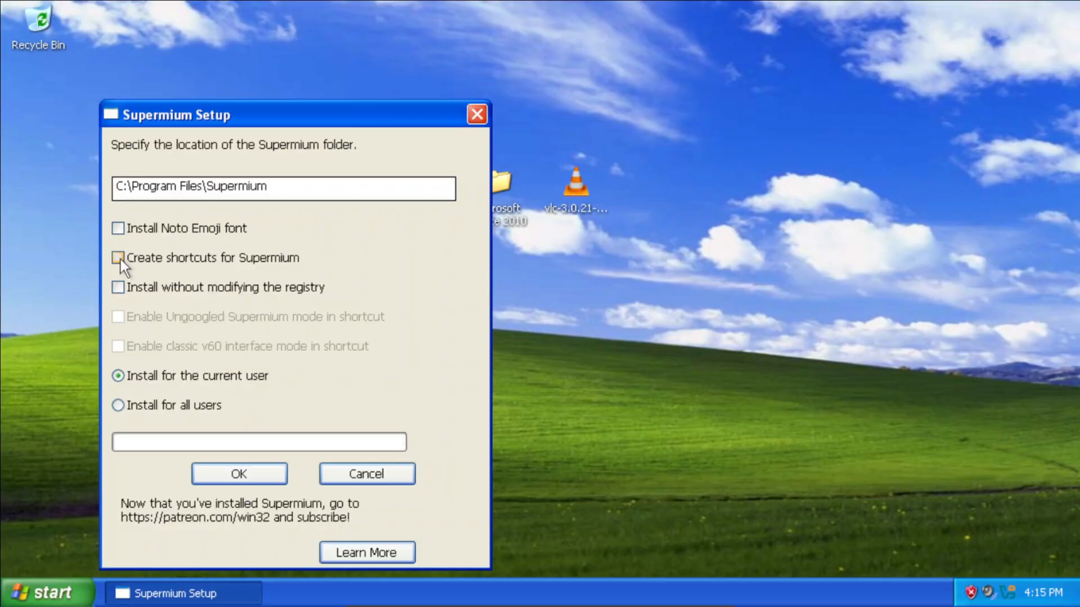
pyautogui.click(117, 257)
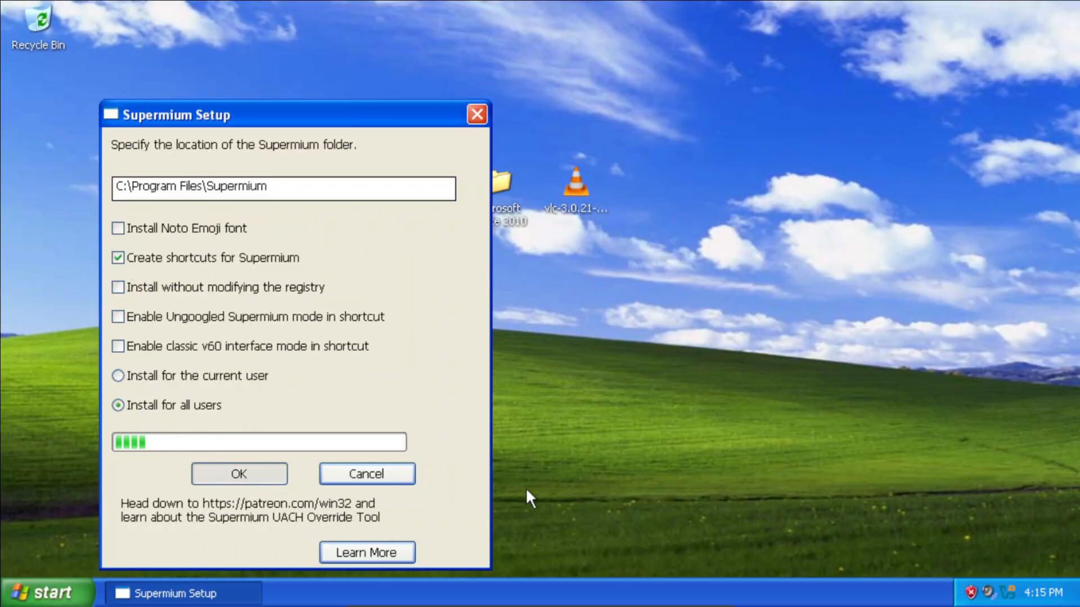
pyautogui.click(239, 473)
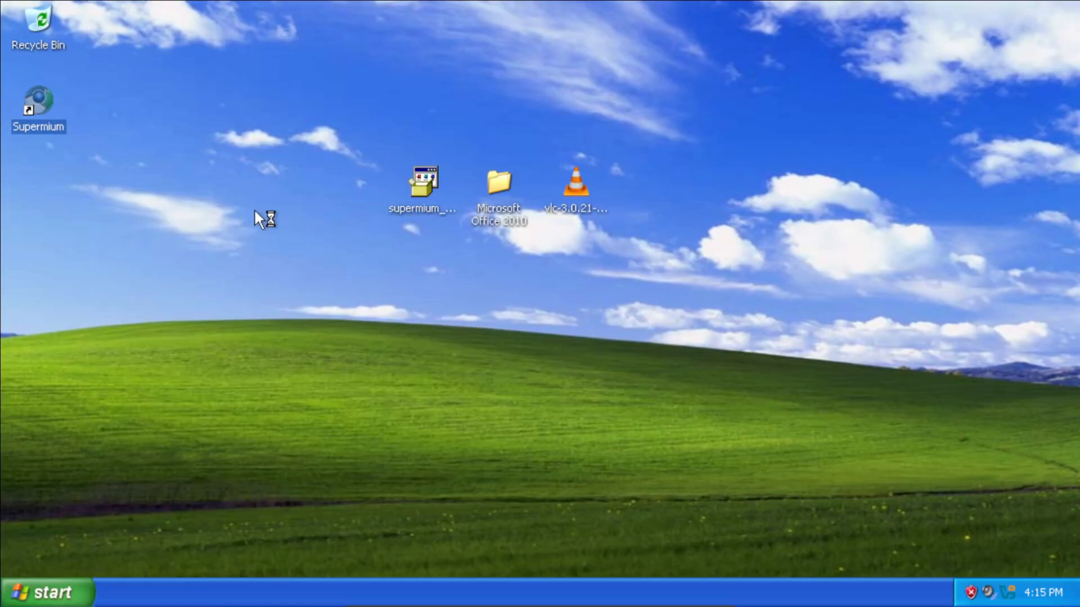
# Launch Supermium from its new desktop shortcut and skip signing in.
pyautogui.doubleClick(39, 101)
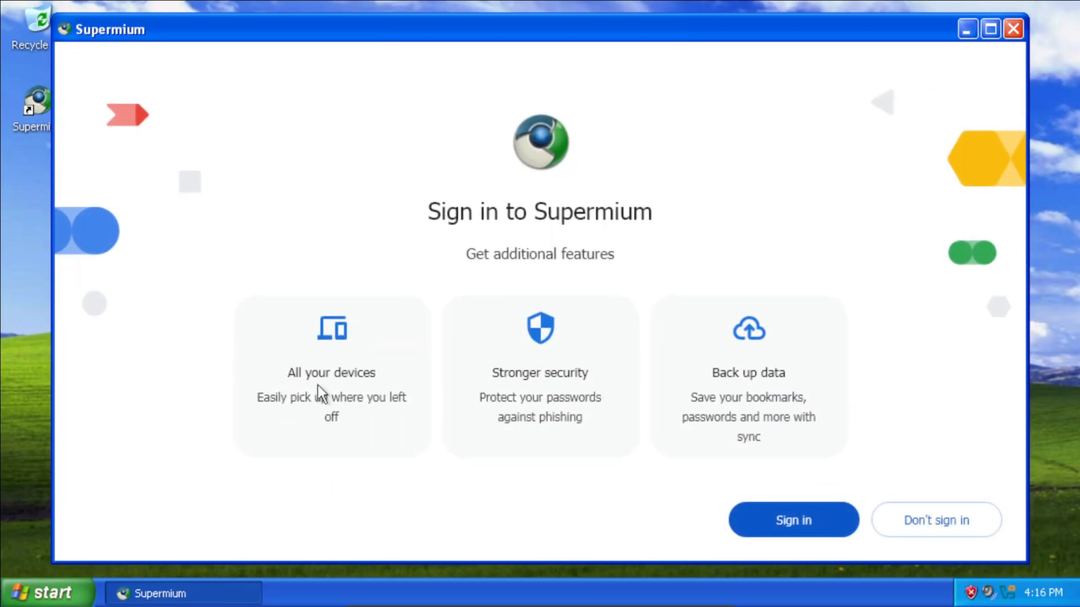
pyautogui.click(936, 519)
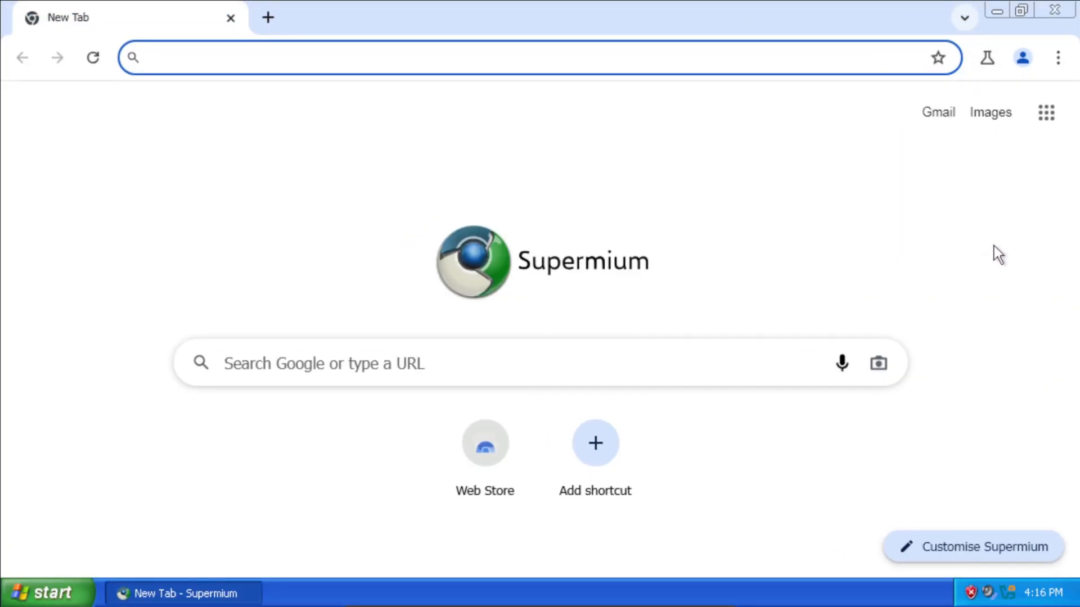
pyautogui.moveTo(728, 64)
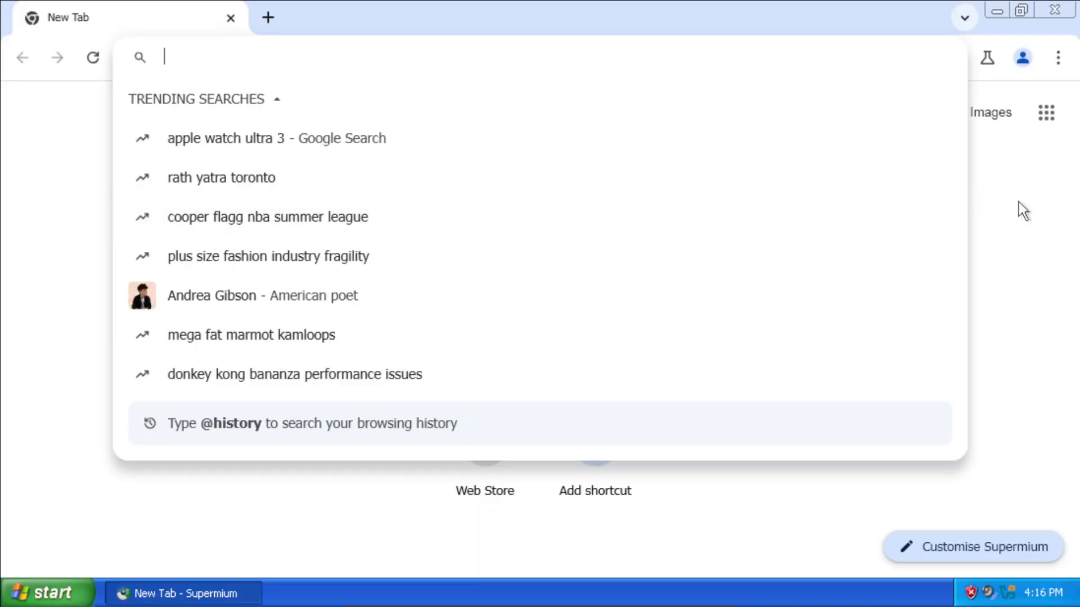
# Search Wikipedia for 'Windows XP' and scroll through the article's introduction.
pyautogui.write('wikipedia.org')
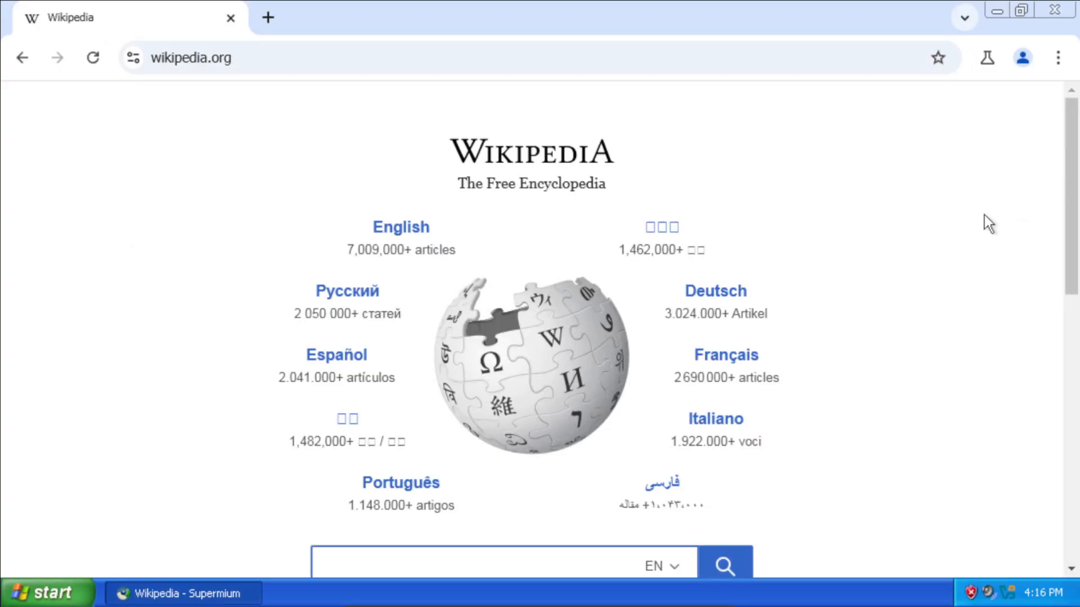
pyautogui.scroll(-3)
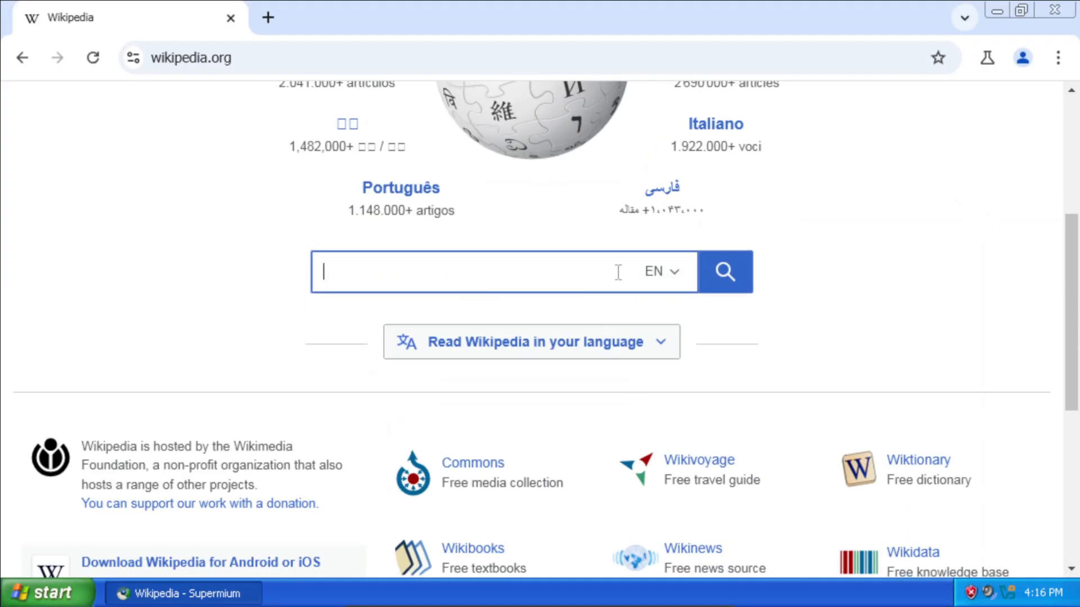
pyautogui.write('Windows X')
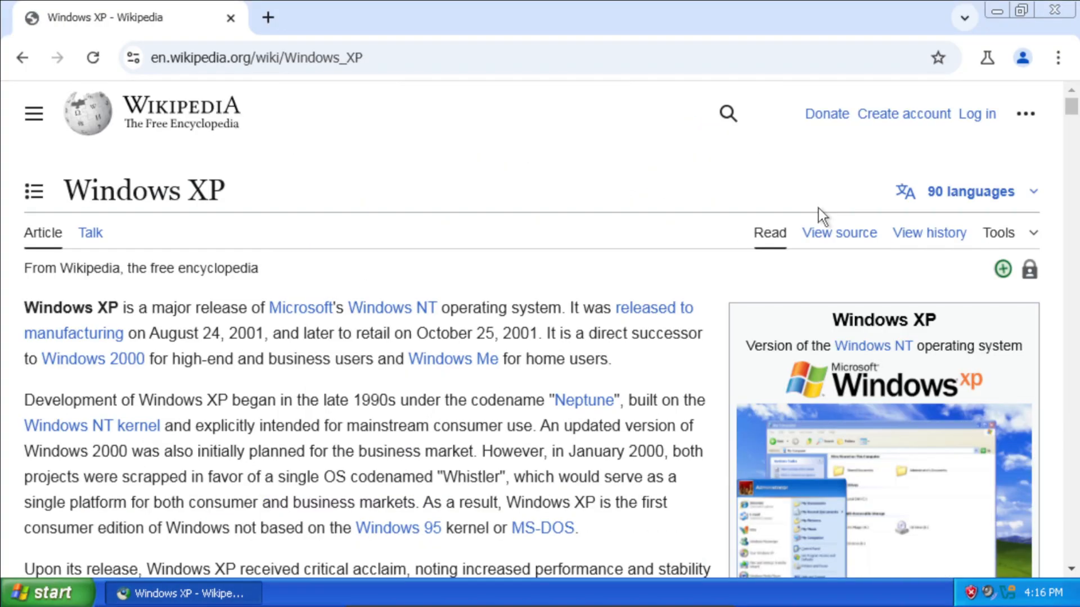
pyautogui.scroll(-3)
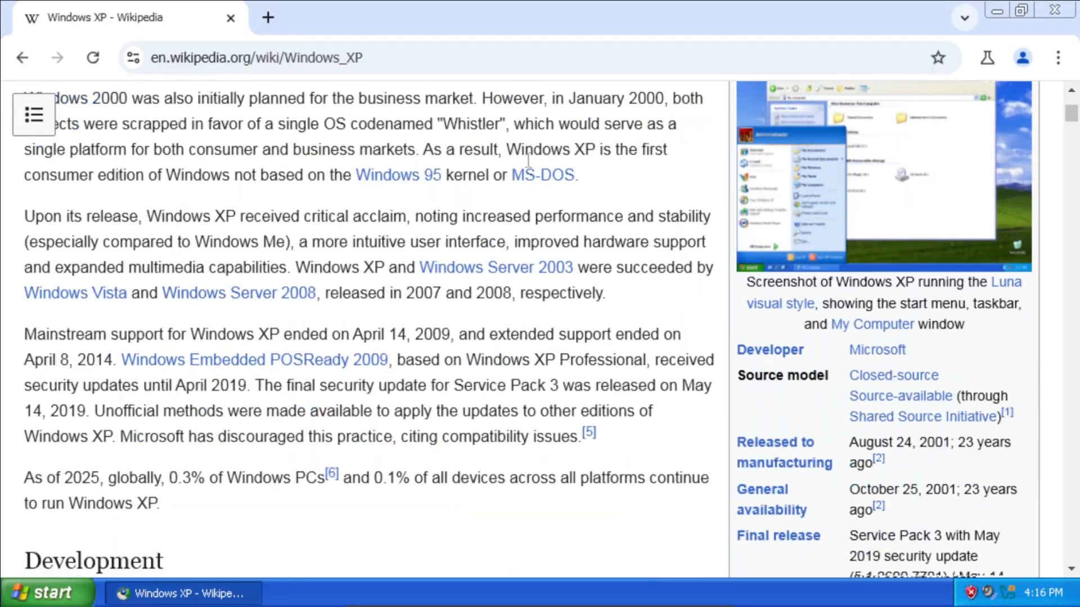
pyautogui.scroll(-3)
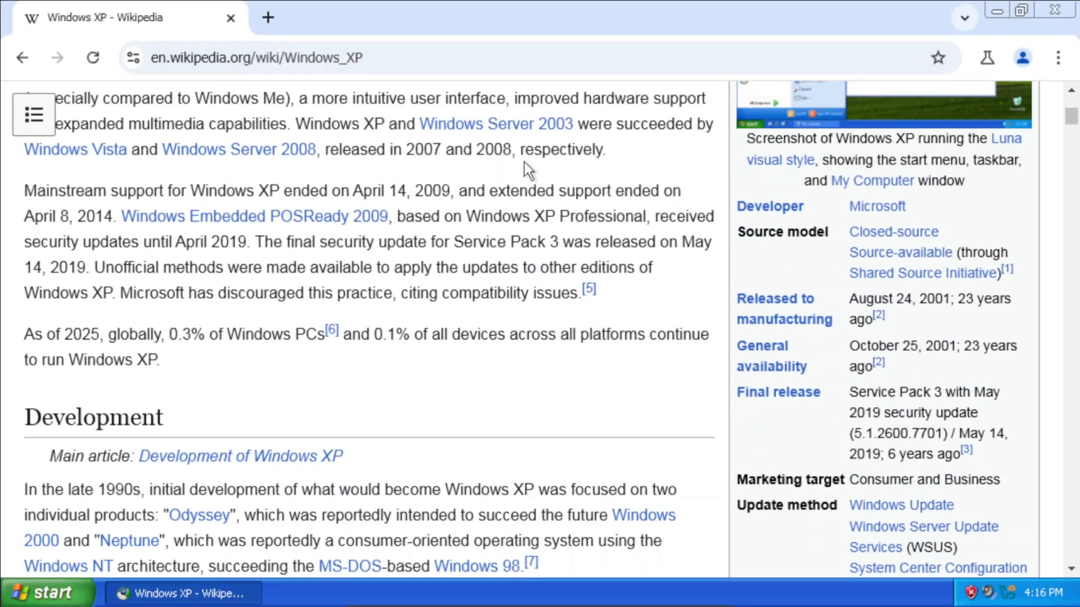
pyautogui.scroll(-3)
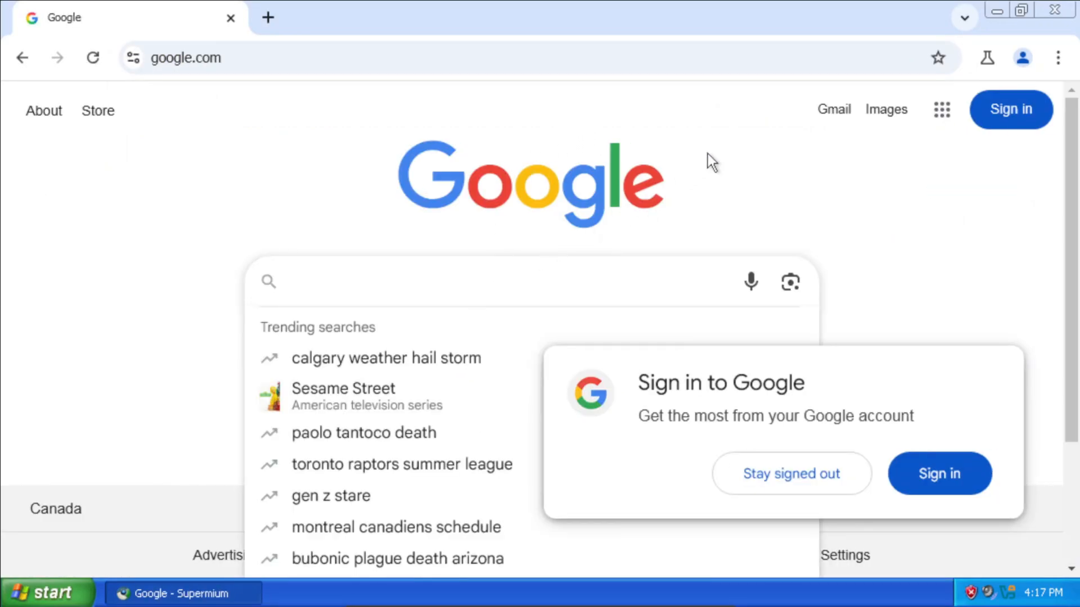
# Search Google for 'Windows XP' and scroll through the results.
pyautogui.write('Windows XP')
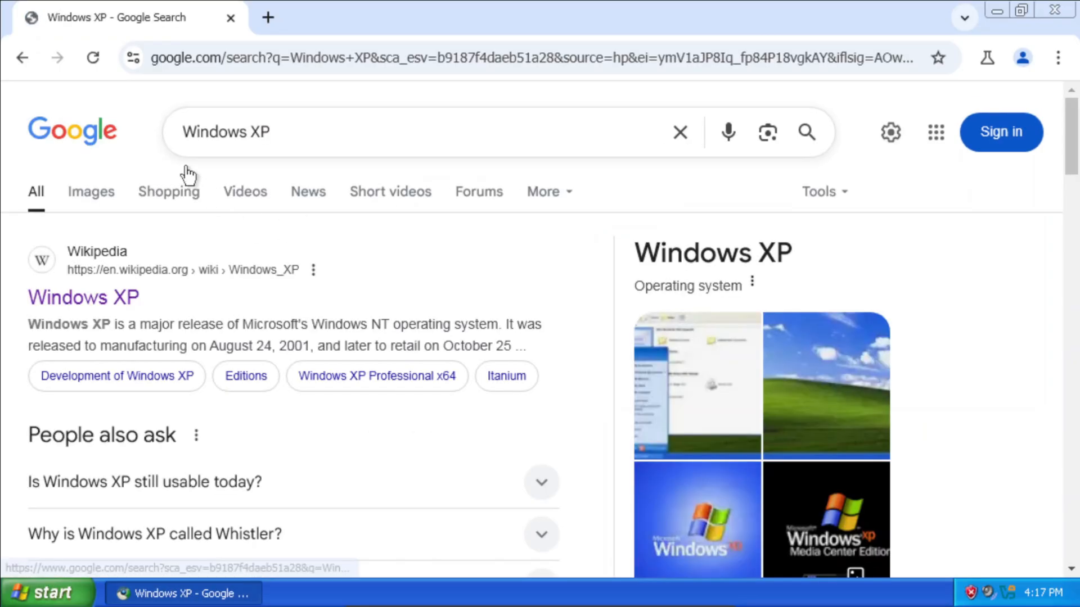
pyautogui.scroll(-3)
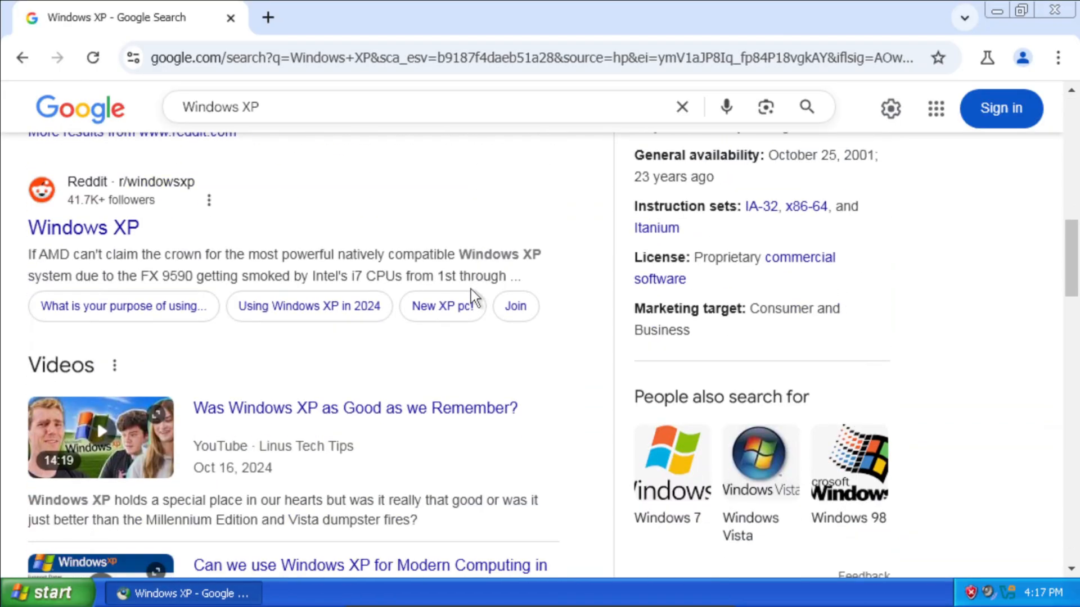
pyautogui.scroll(-3)
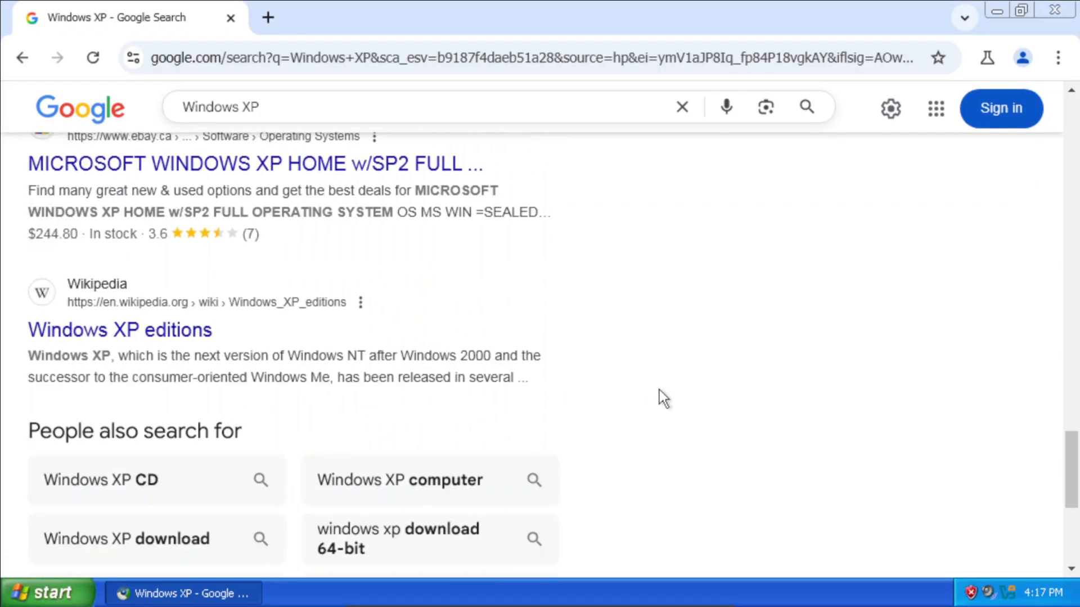
pyautogui.scroll(-3)
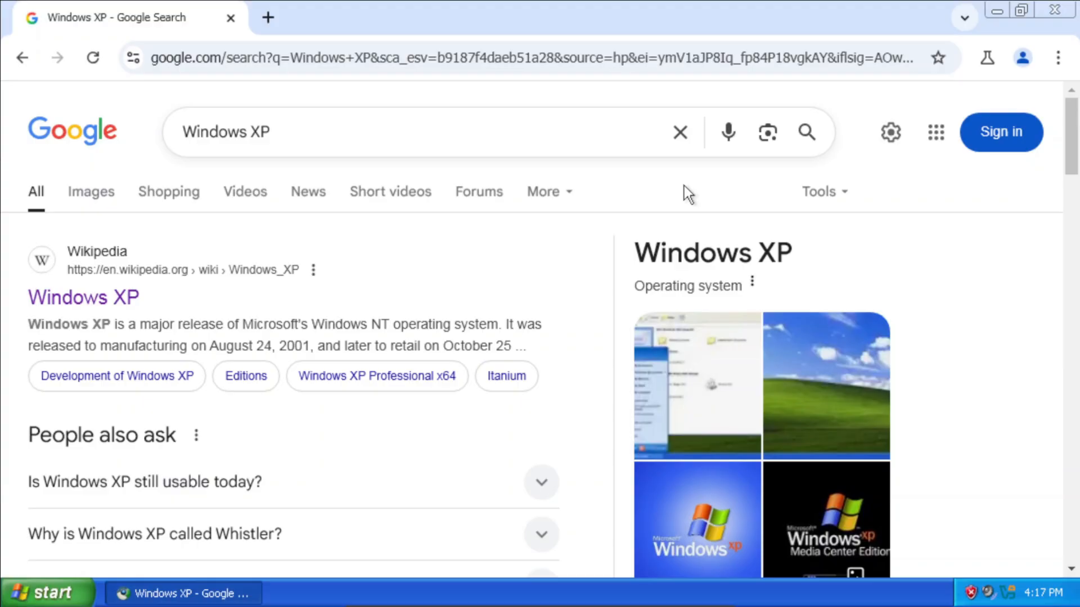
# Browse Windows XP image results, previewing the Wikipedia image and closing it.
pyautogui.click(92, 191)
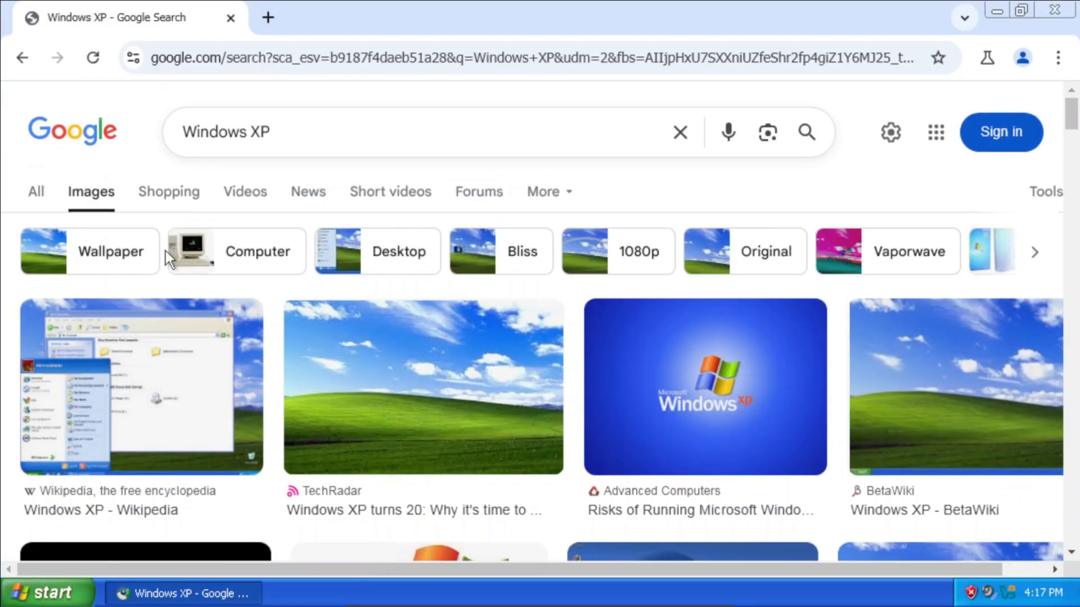
pyautogui.click(141, 386)
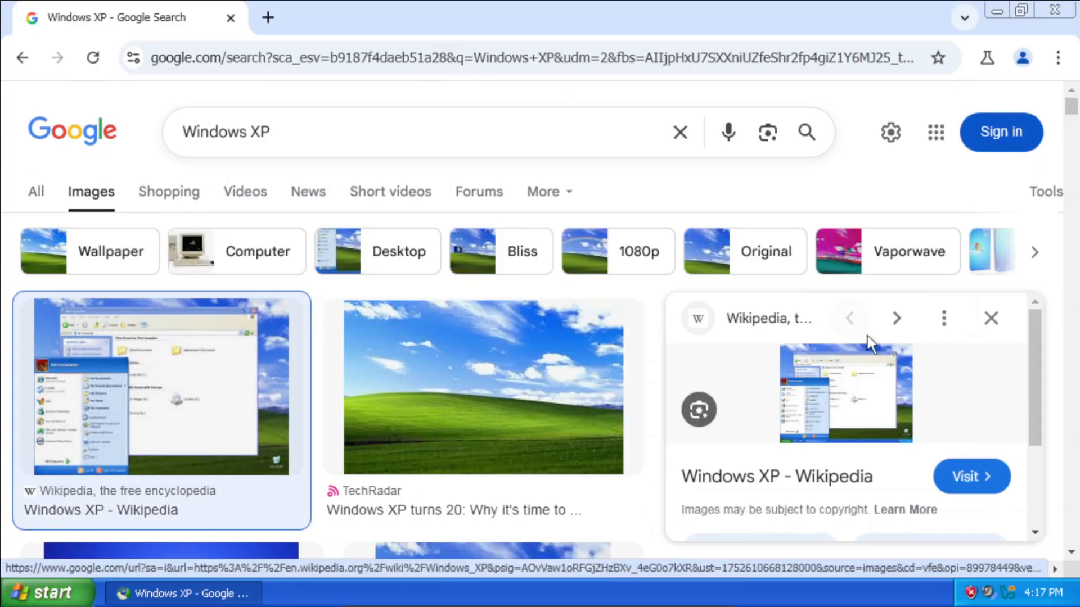
pyautogui.click(989, 318)
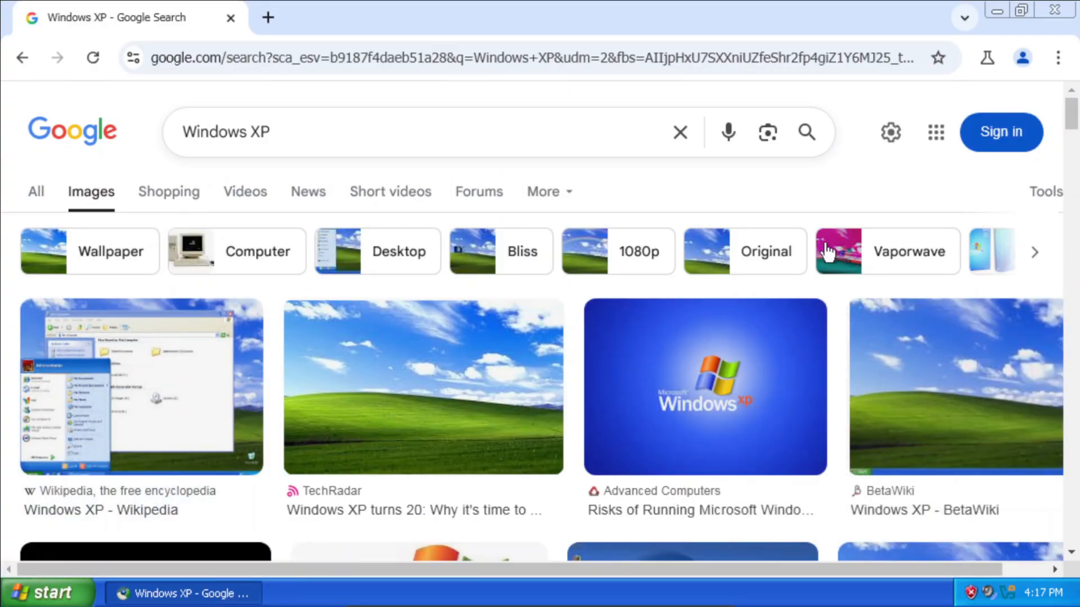
pyautogui.scroll(-3)
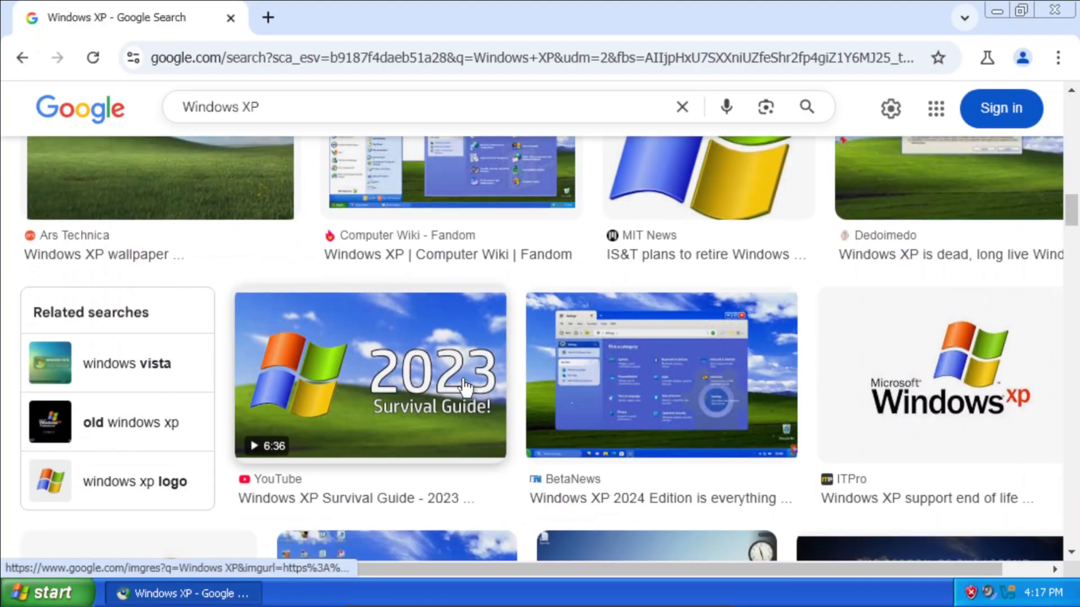
pyautogui.scroll(-3)
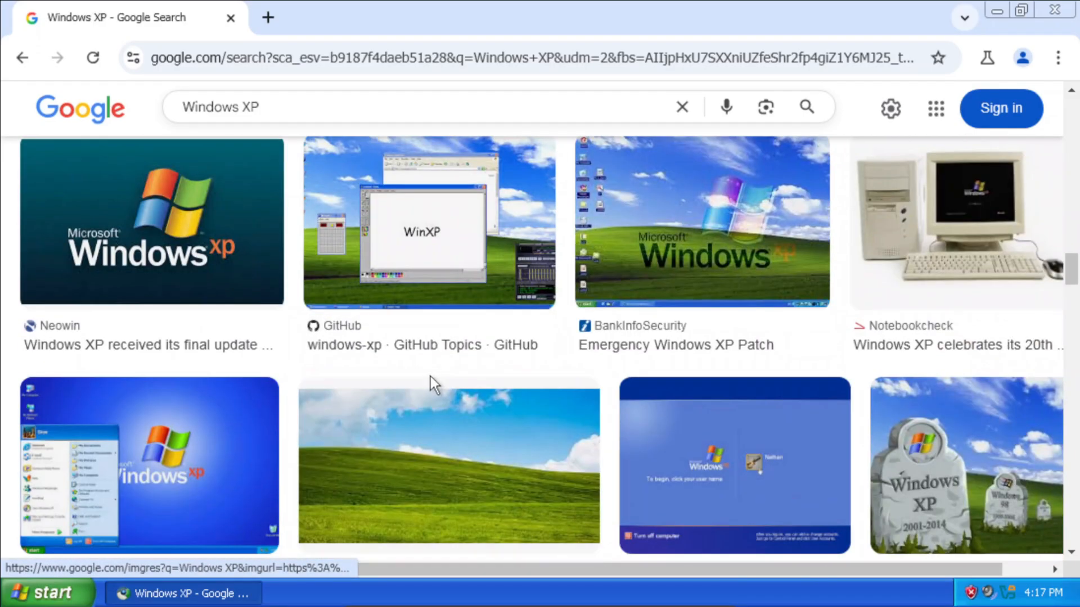
pyautogui.scroll(-3)
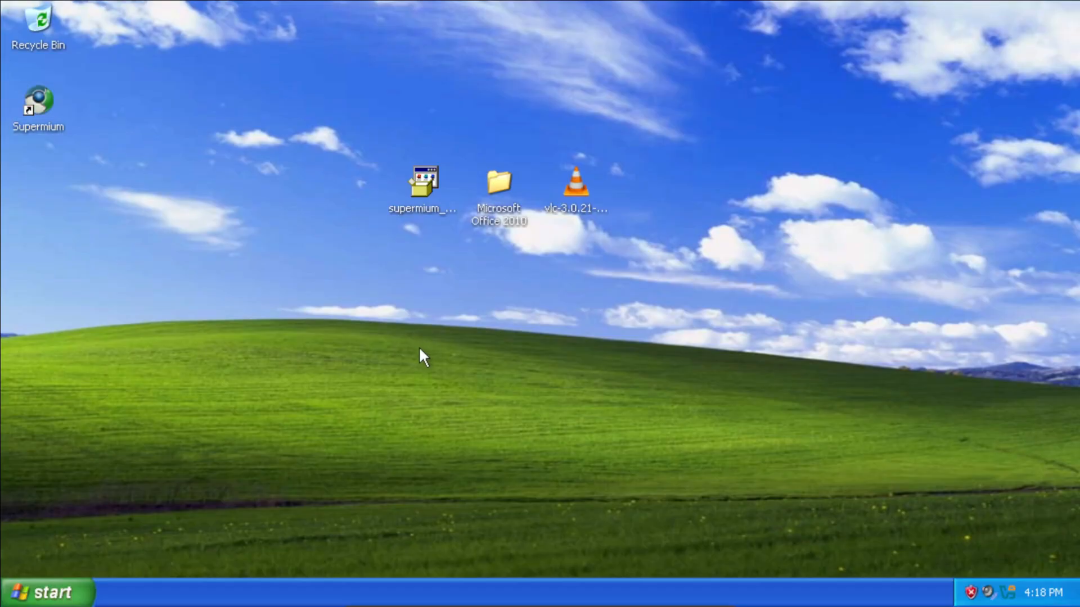
pyautogui.moveTo(472, 251)
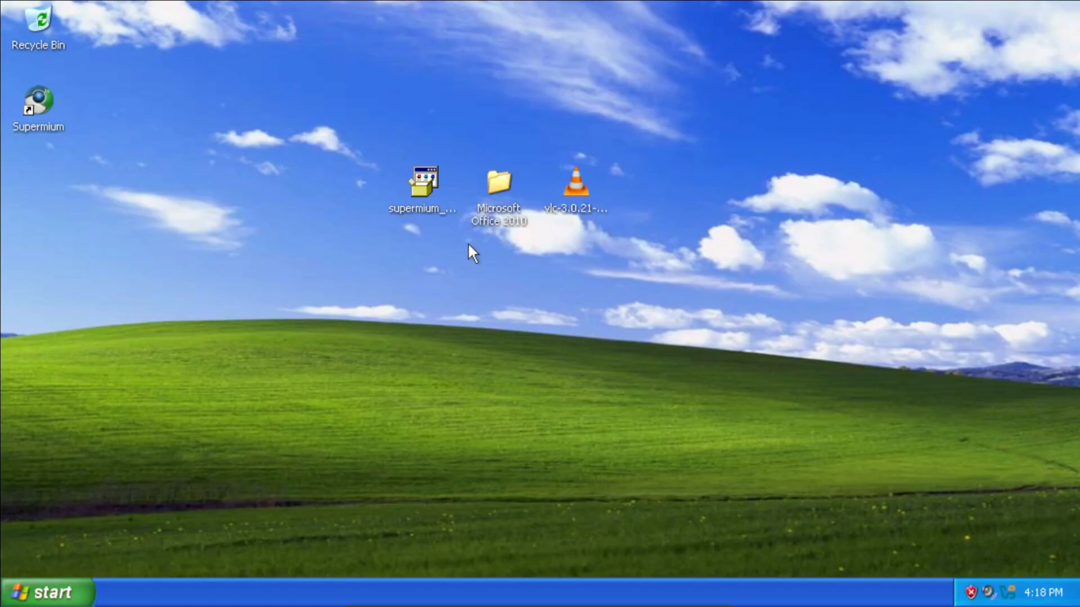
# Run Office 2010 setup, accept the license, Install Now with defaults, and close setup.
pyautogui.doubleClick(499, 182)
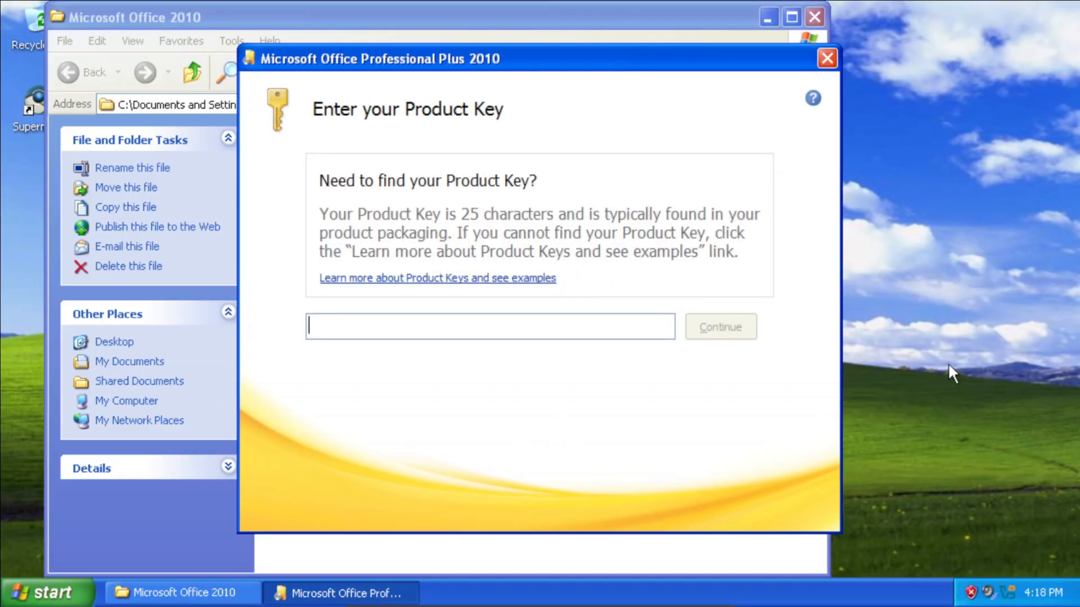
pyautogui.click(719, 326)
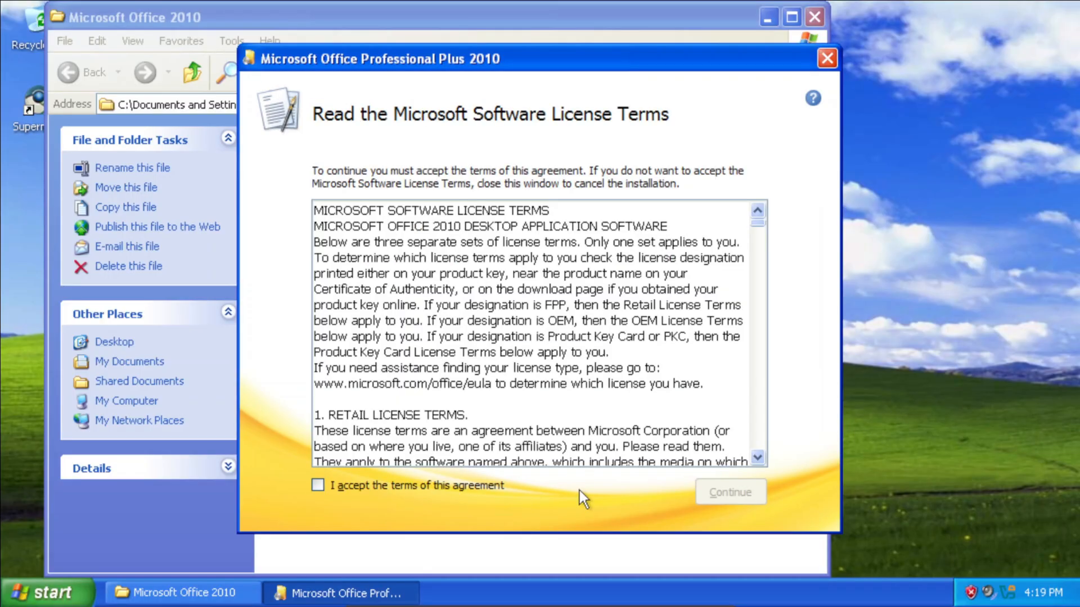
pyautogui.click(318, 485)
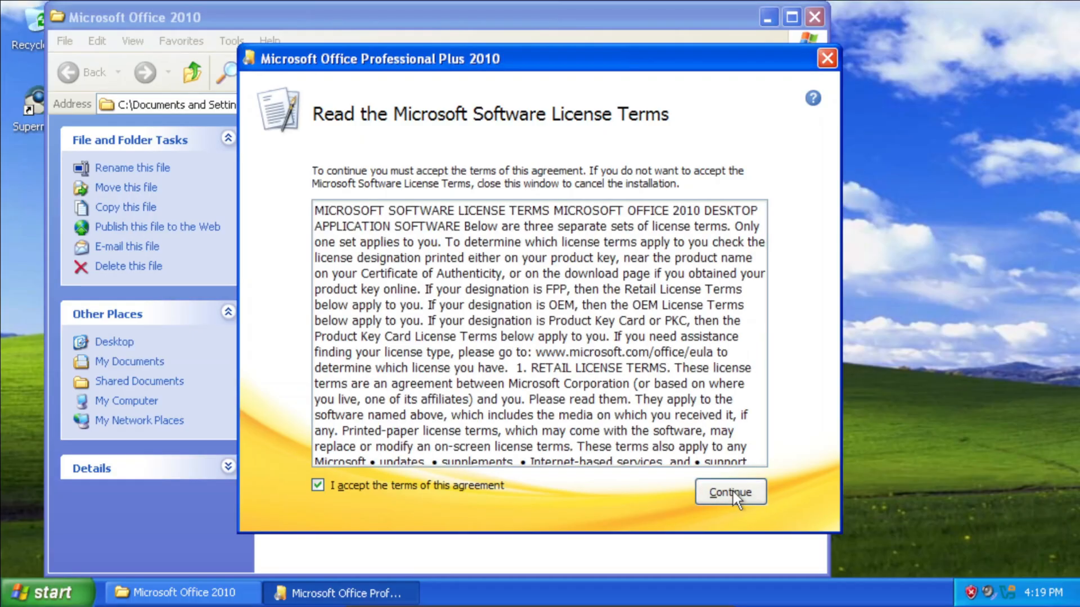
pyautogui.click(729, 491)
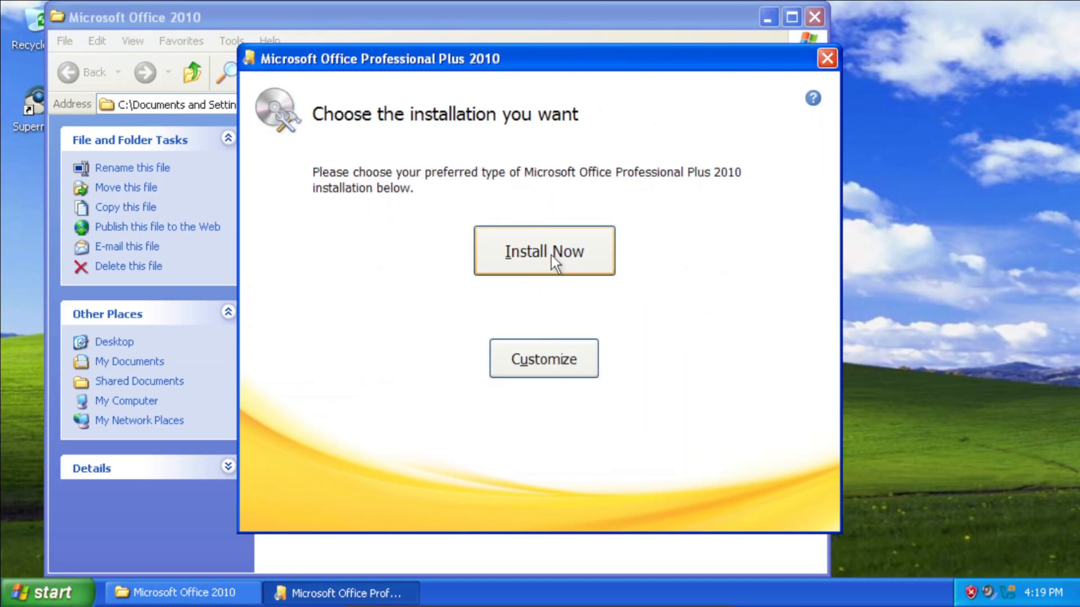
pyautogui.click(543, 250)
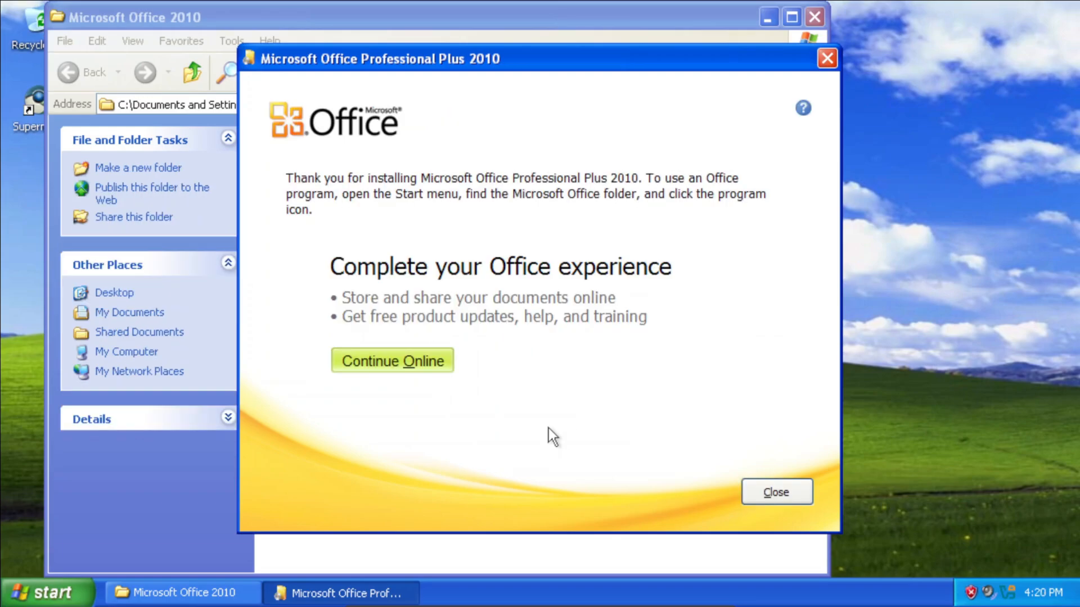
pyautogui.moveTo(718, 472)
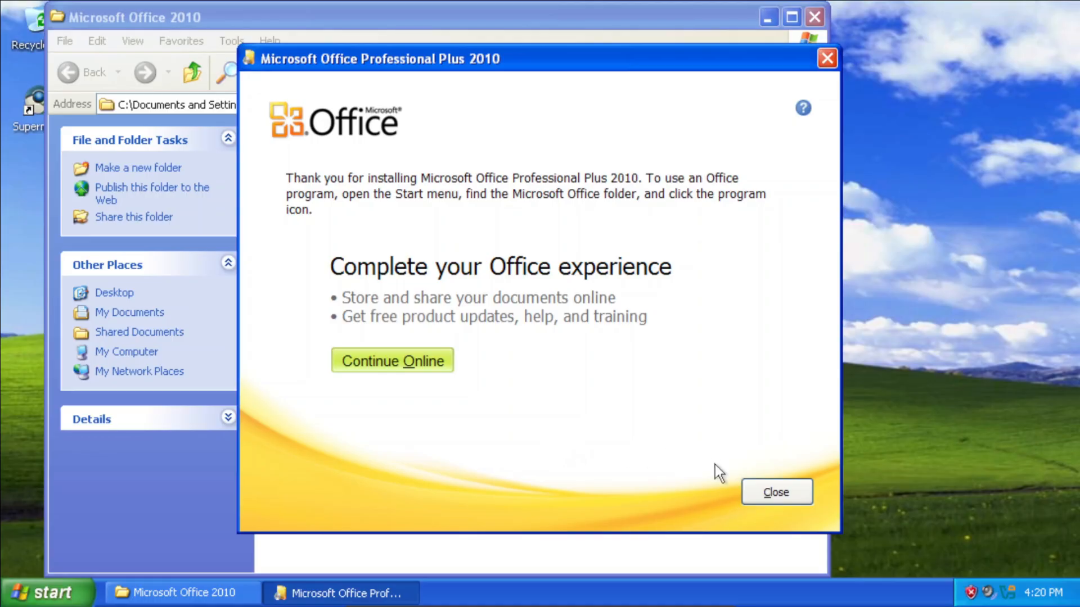
pyautogui.click(776, 492)
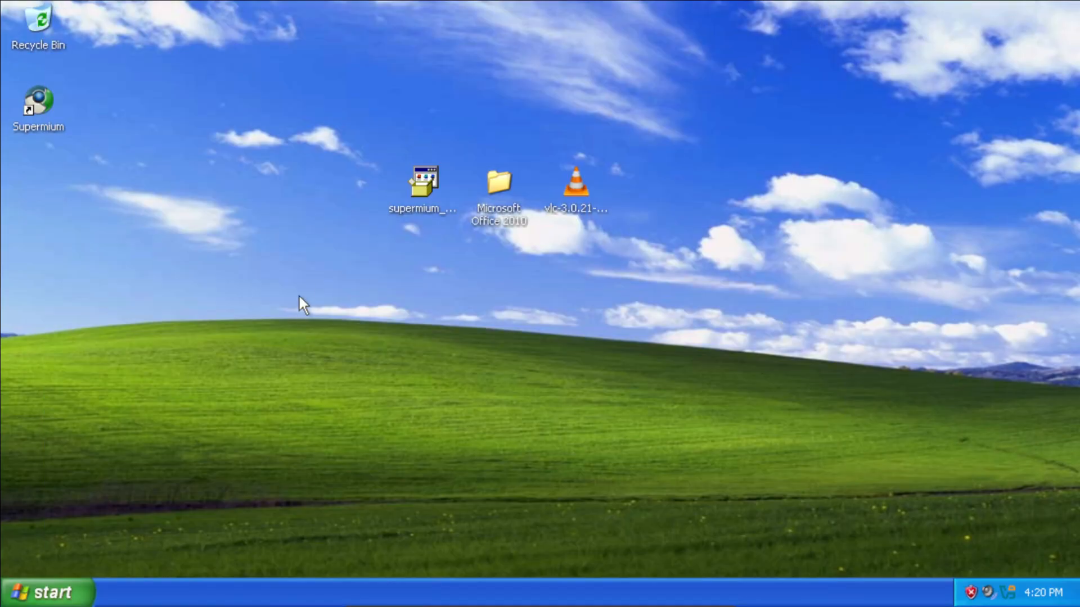
pyautogui.click(45, 592)
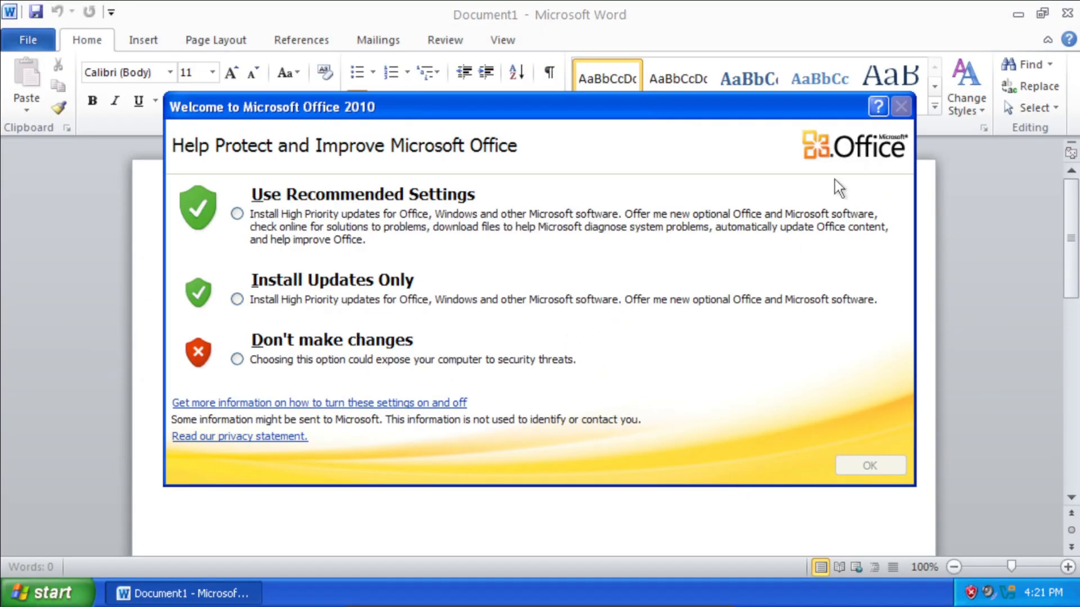
# Dismiss Word's prompt and type 'Windows XP is a really great operating system…in 2025'.
pyautogui.click(868, 465)
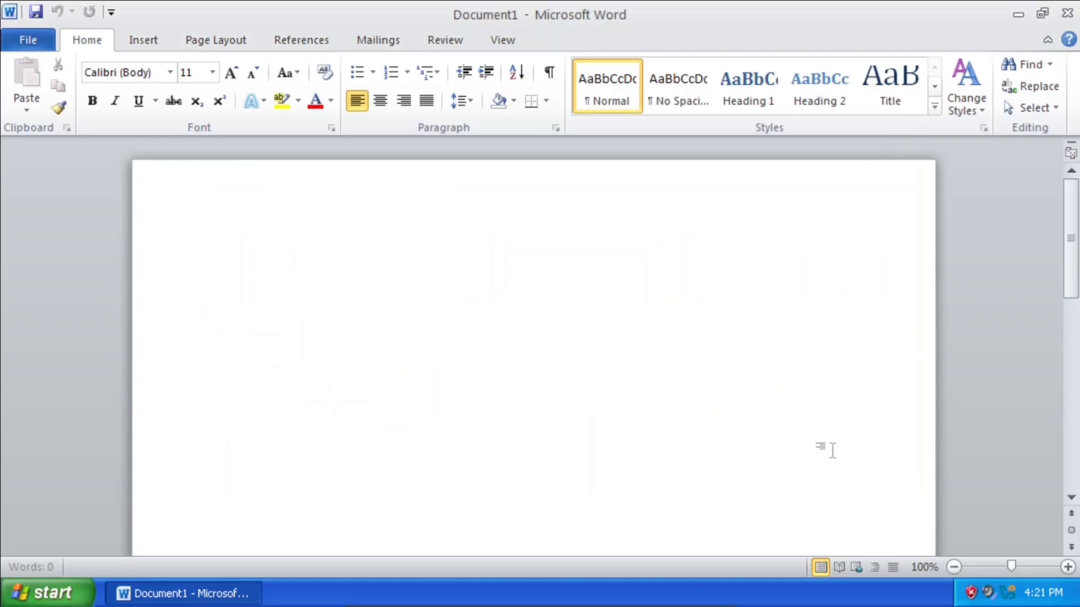
pyautogui.write('Windows')
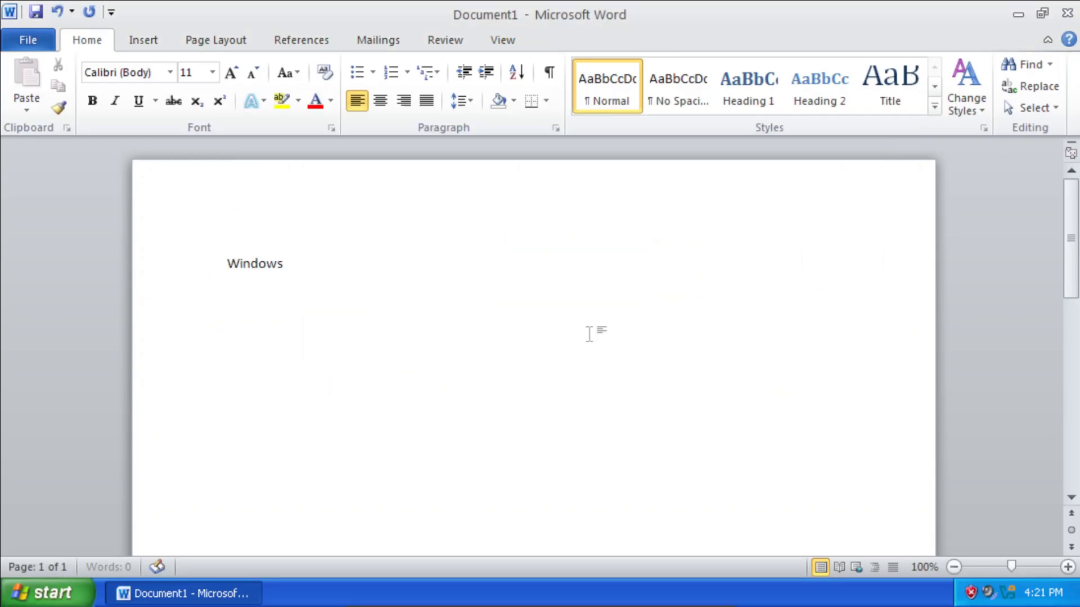
pyautogui.write('XP is a really gre')
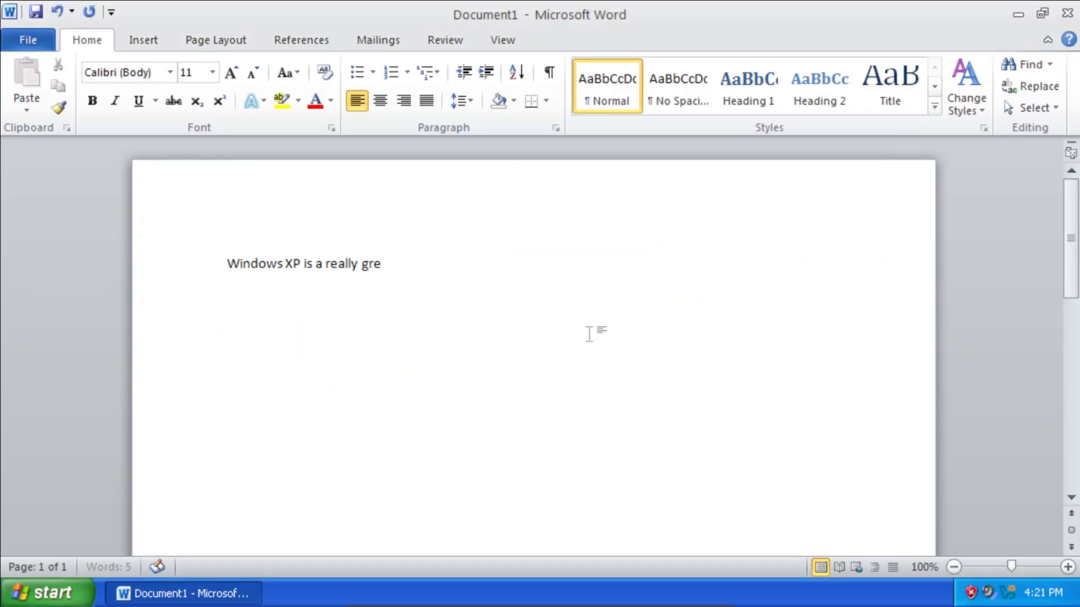
pyautogui.write('at operating system')
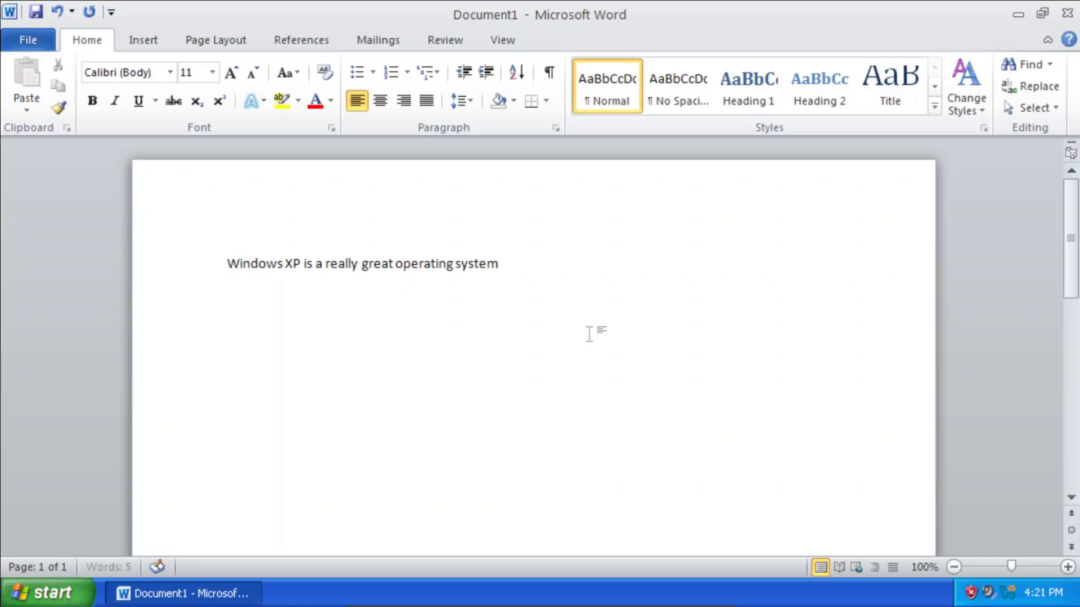
pyautogui.write("and I'm trying")
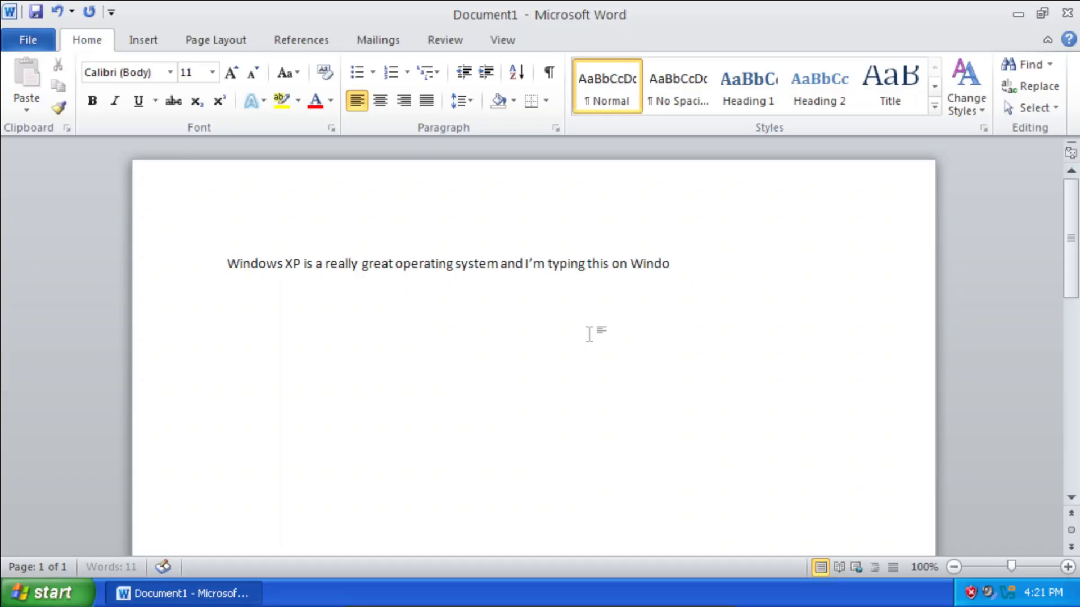
pyautogui.write('ws XP')
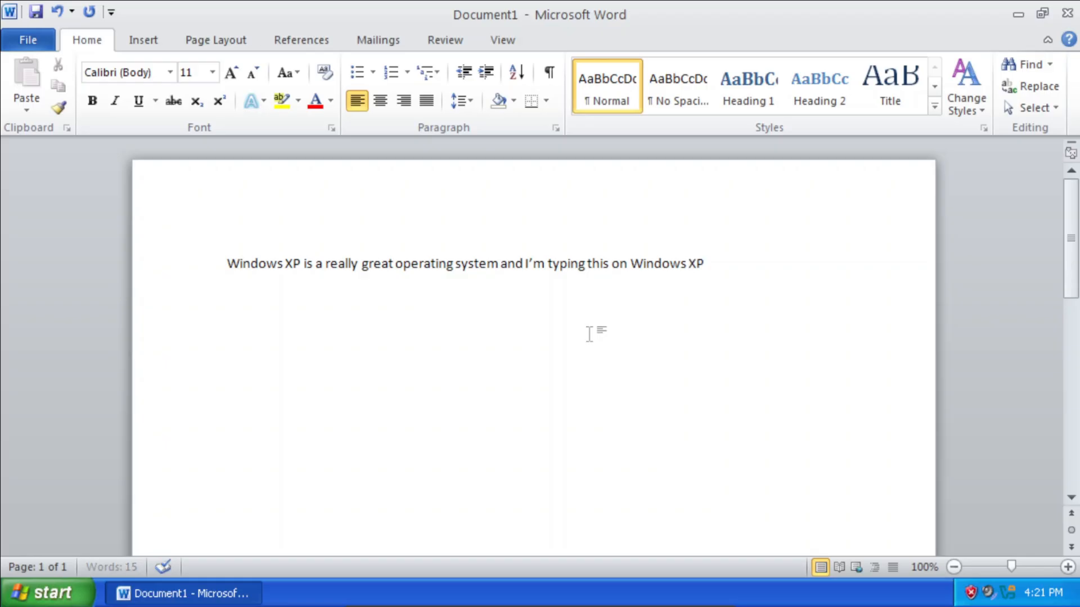
pyautogui.write('in 2025')
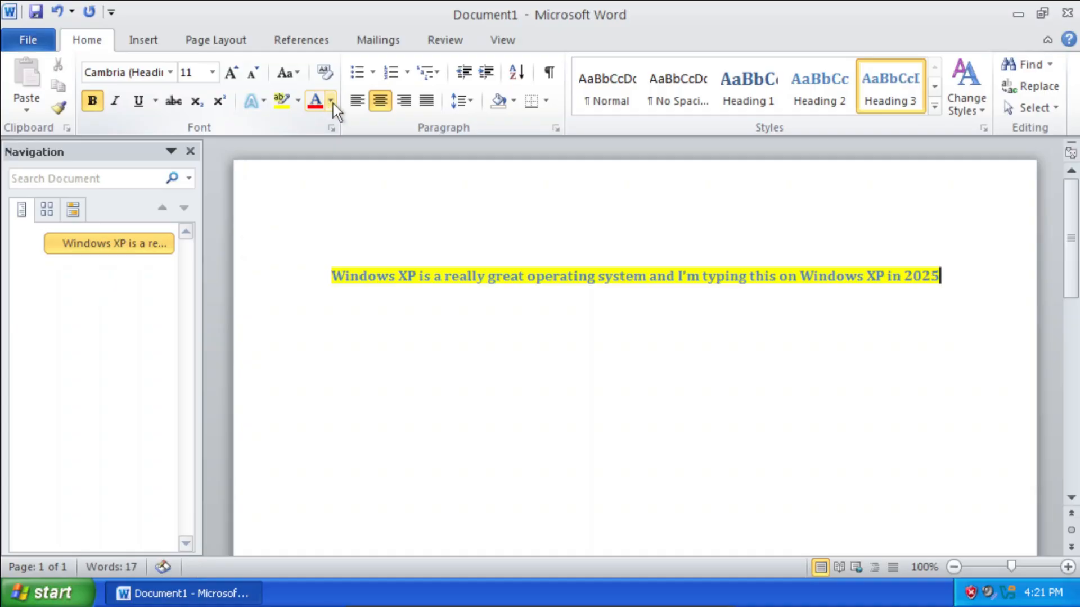
# Style the Windows XP sentence as a yellow-highlighted heading.
pyautogui.click(331, 101)
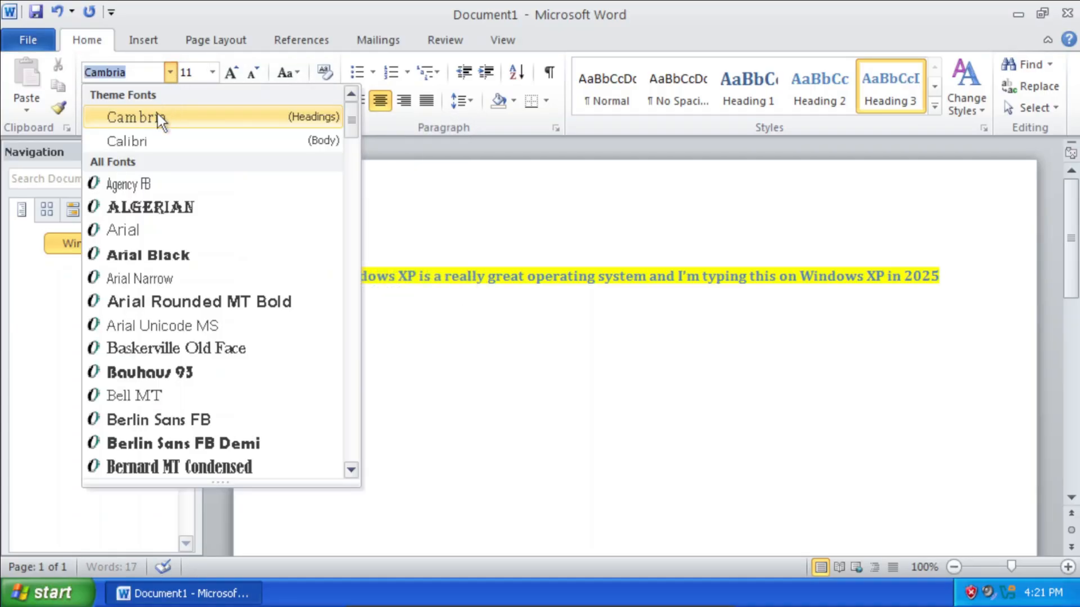
pyautogui.scroll(-3)
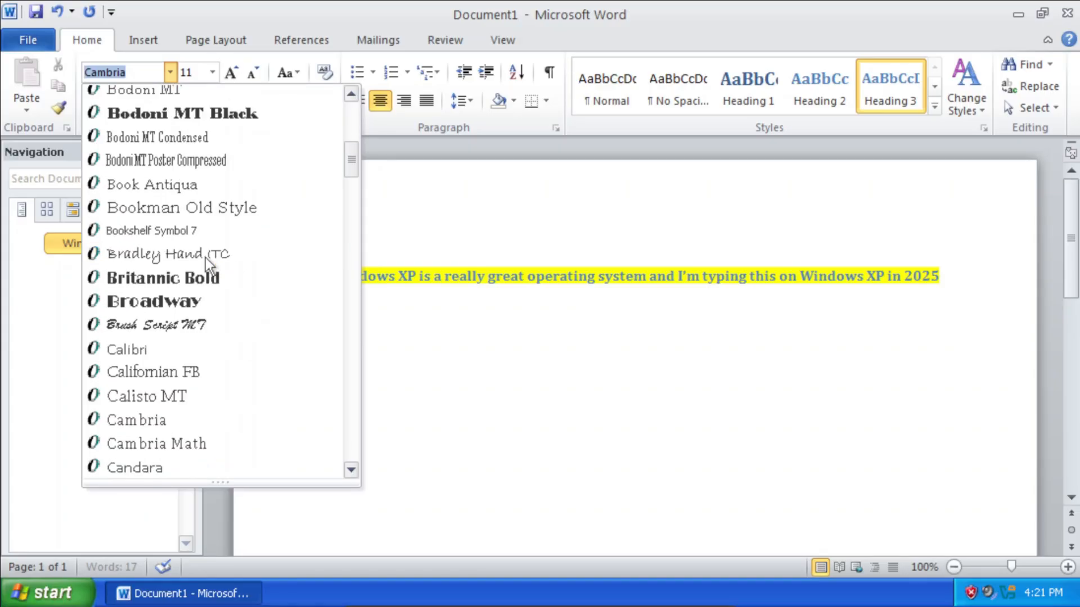
pyautogui.scroll(-3)
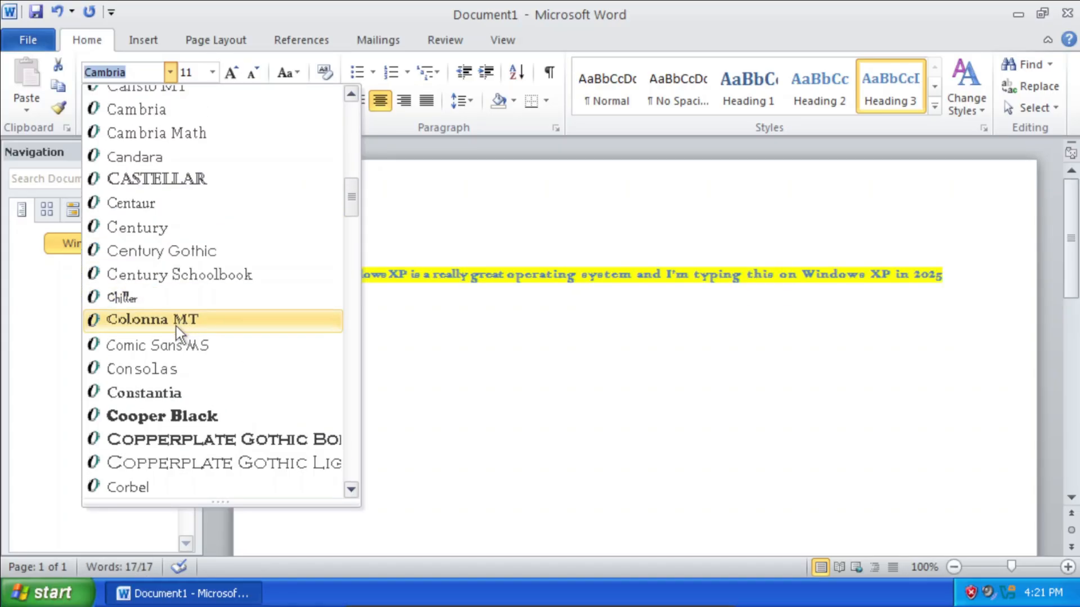
pyautogui.click(156, 345)
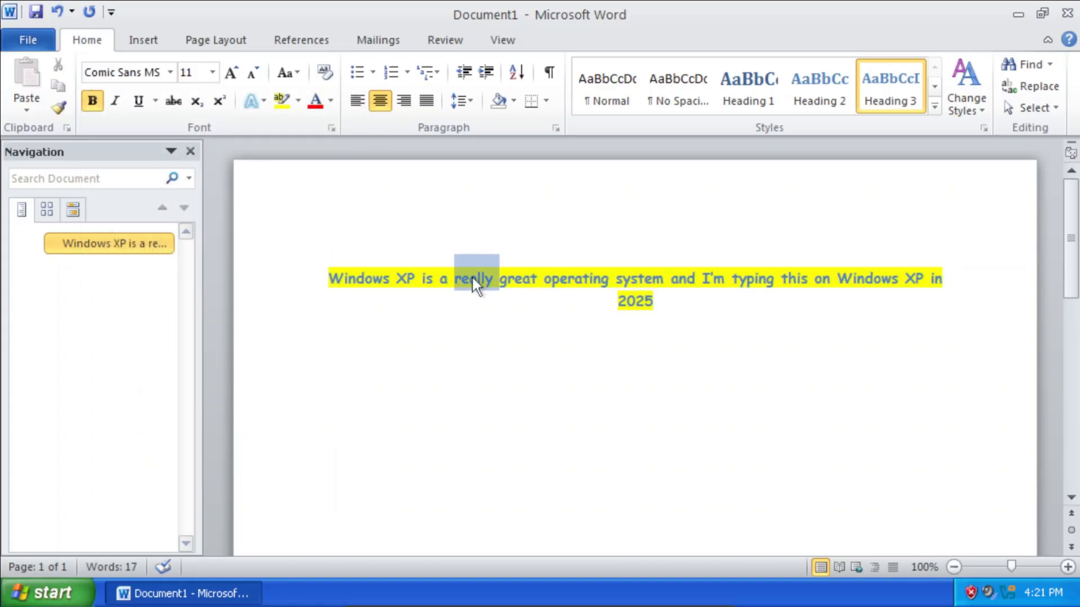
pyautogui.click(283, 73)
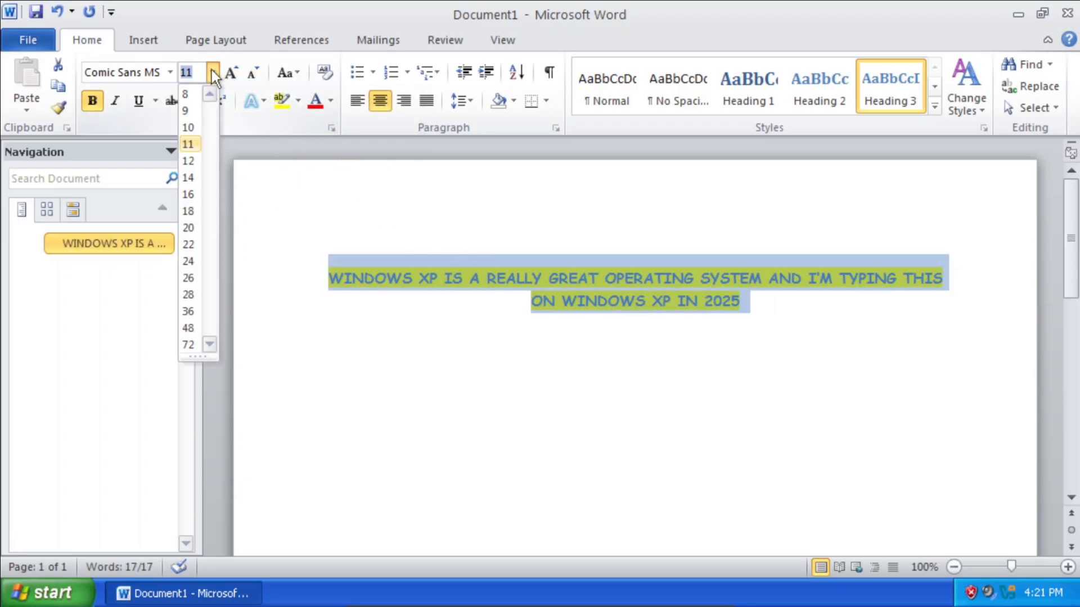
pyautogui.click(188, 328)
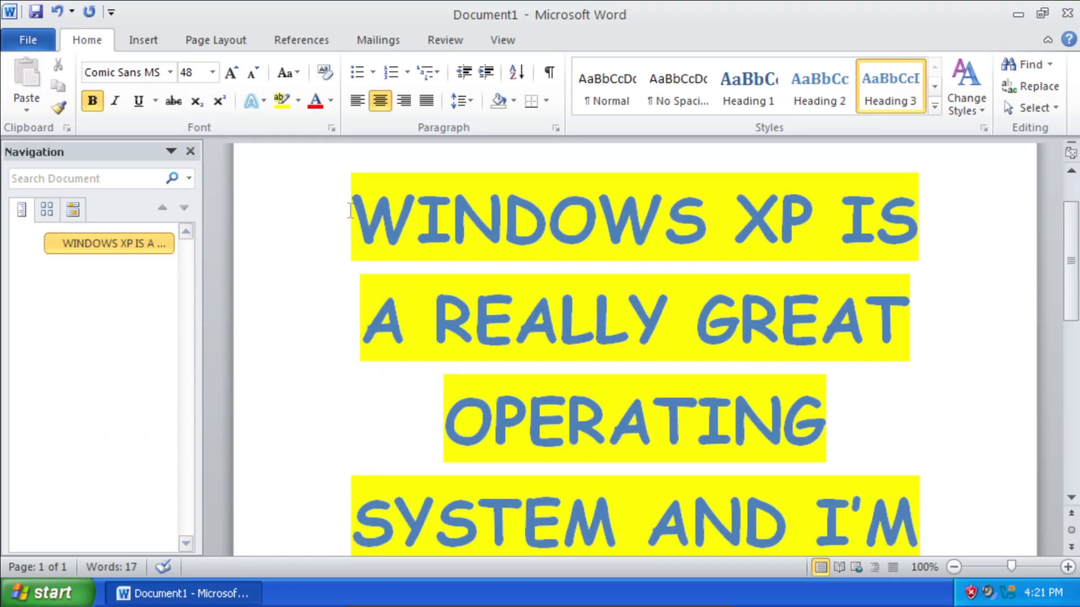
pyautogui.scroll(-3)
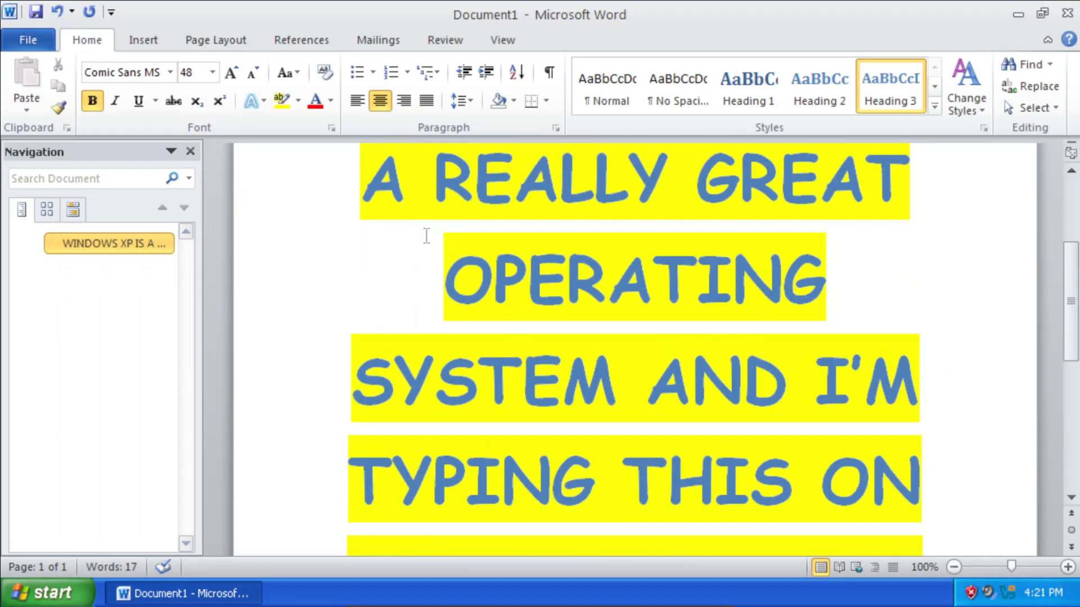
pyautogui.scroll(-3)
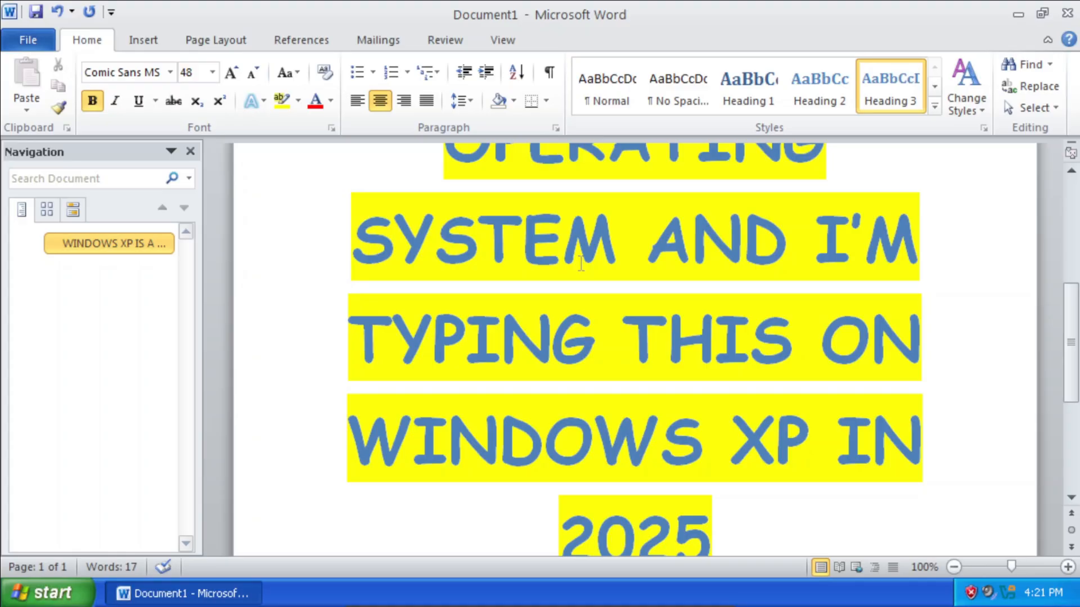
pyautogui.scroll(-3)
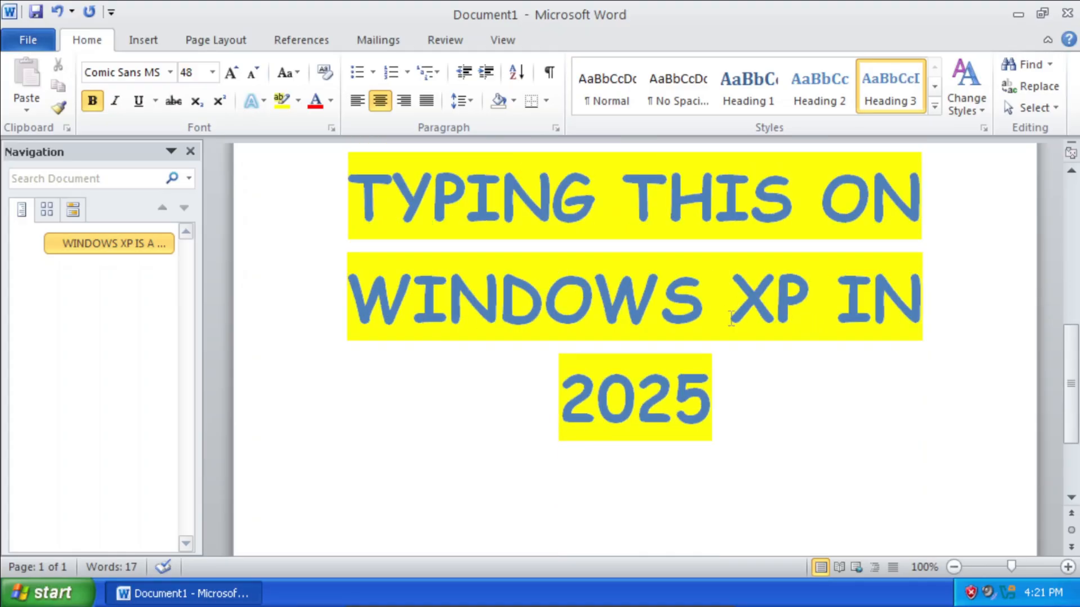
pyautogui.moveTo(946, 180)
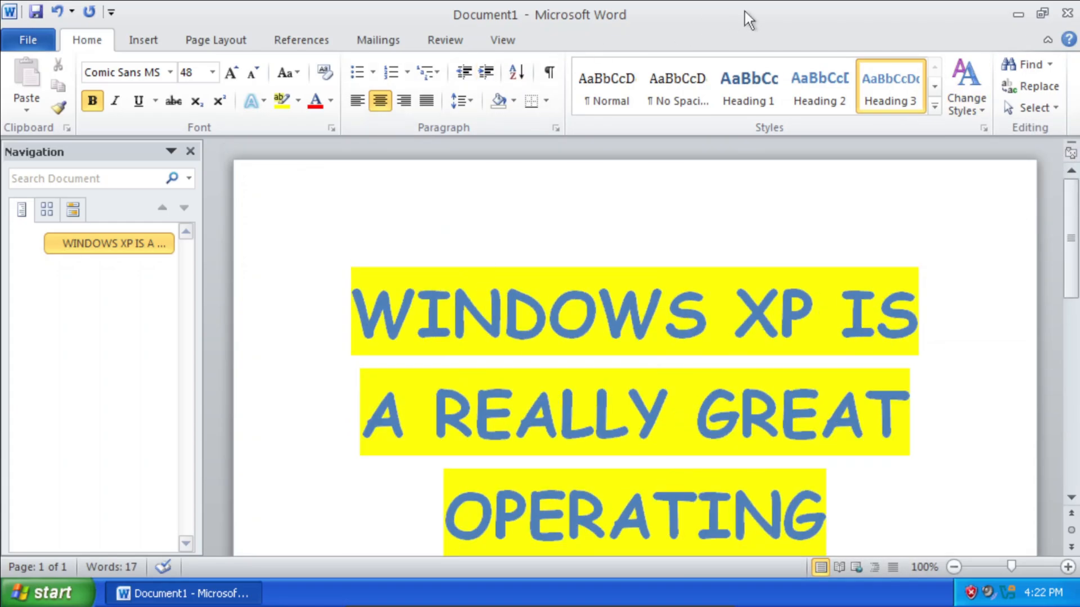
# Close Word and launch Microsoft Excel 2010 from the Office programs.
pyautogui.click(1018, 14)
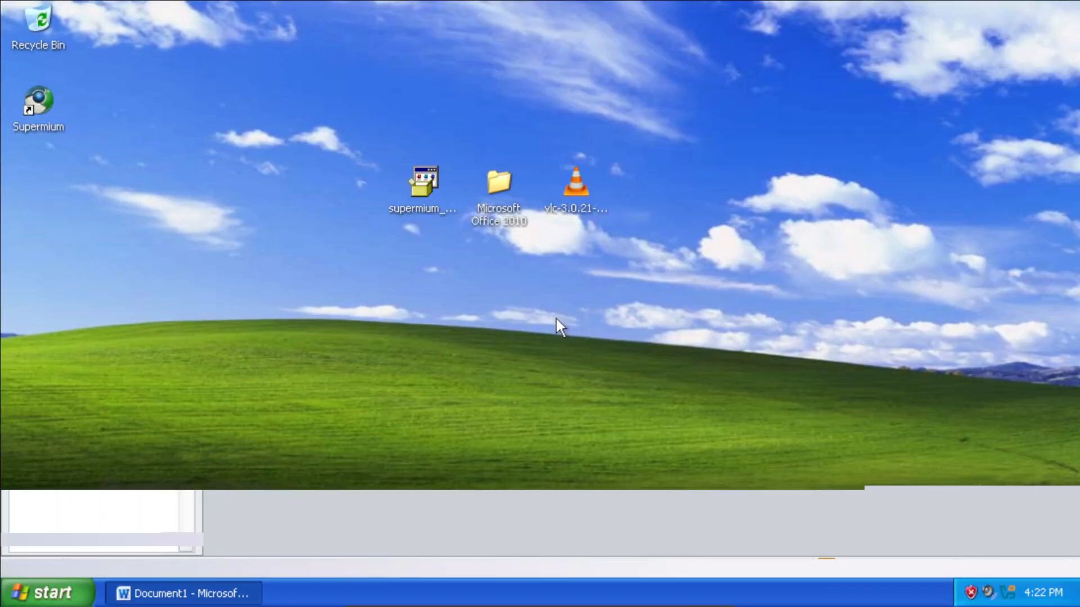
pyautogui.click(45, 592)
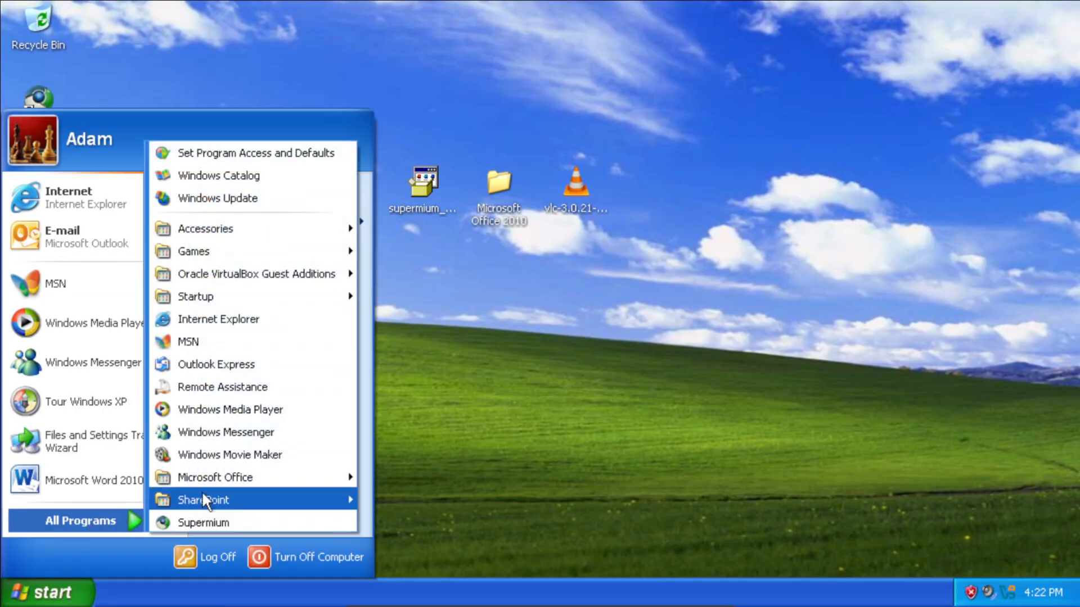
pyautogui.click(215, 478)
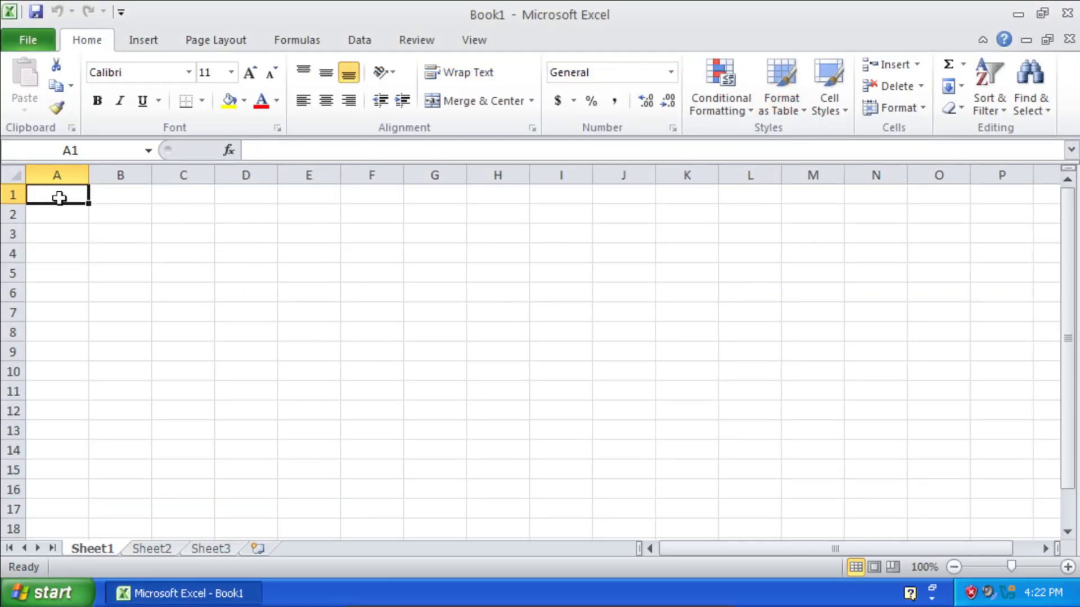
# Enter Windows XP, Windows Vista and Windows 7 into cells A1 to A3.
pyautogui.write('Windows XP')
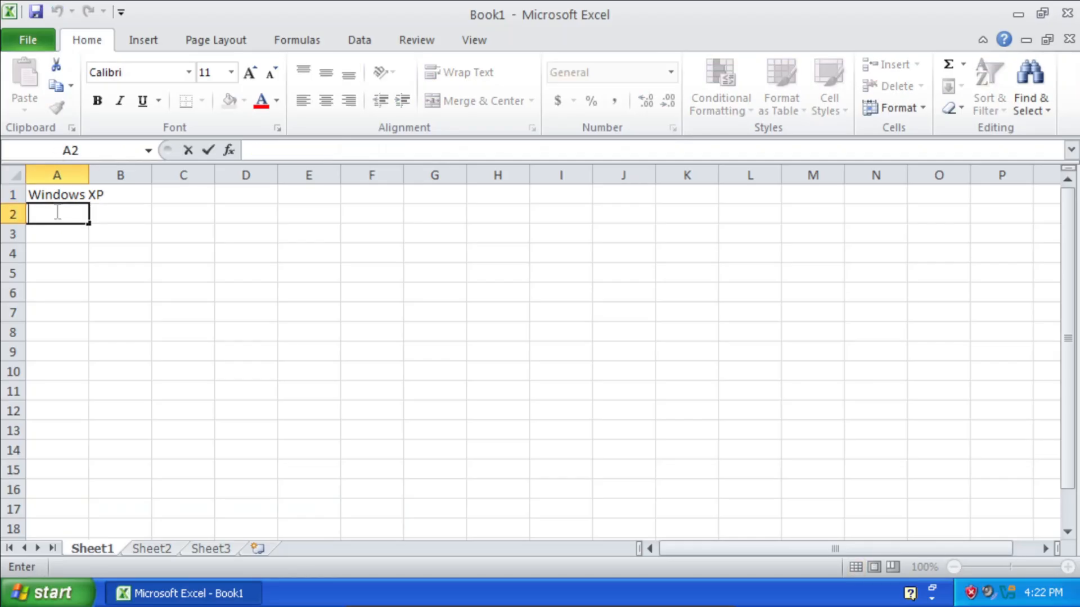
pyautogui.write('Windows Vista')
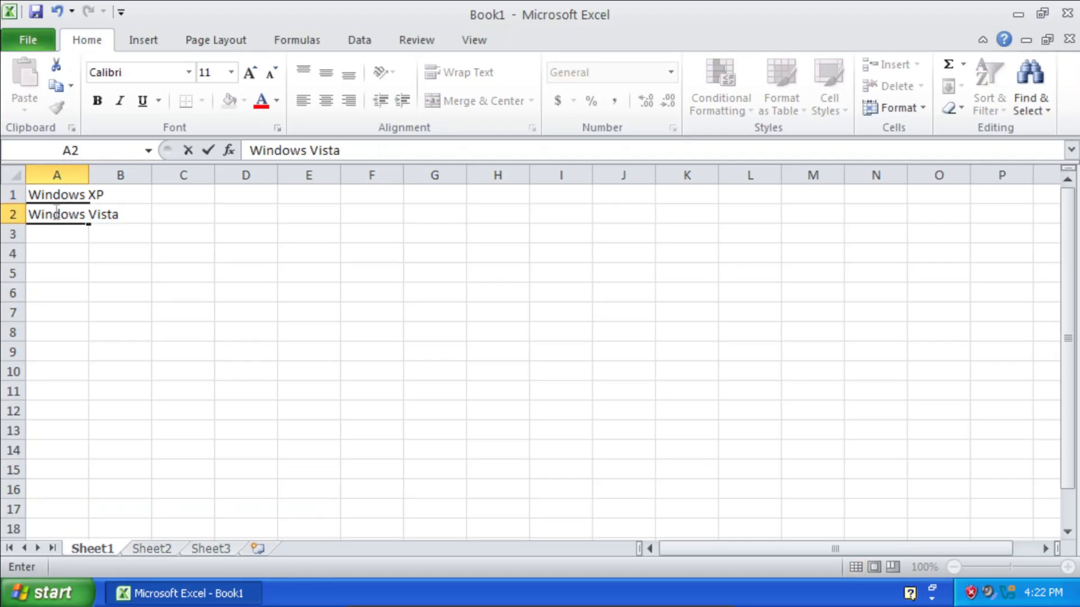
pyautogui.write('Windows 7')
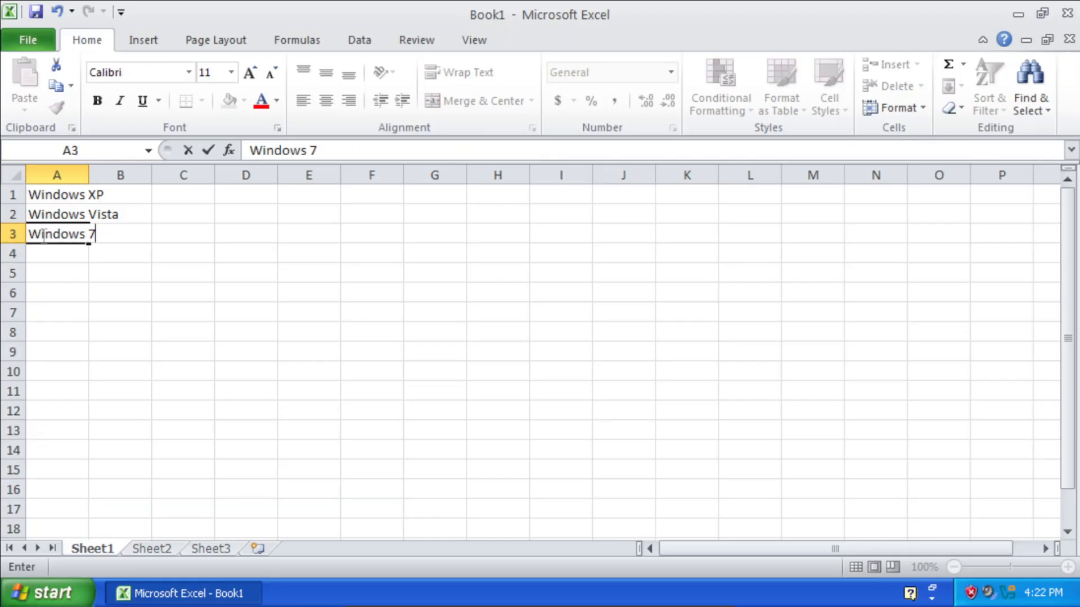
pyautogui.click(183, 312)
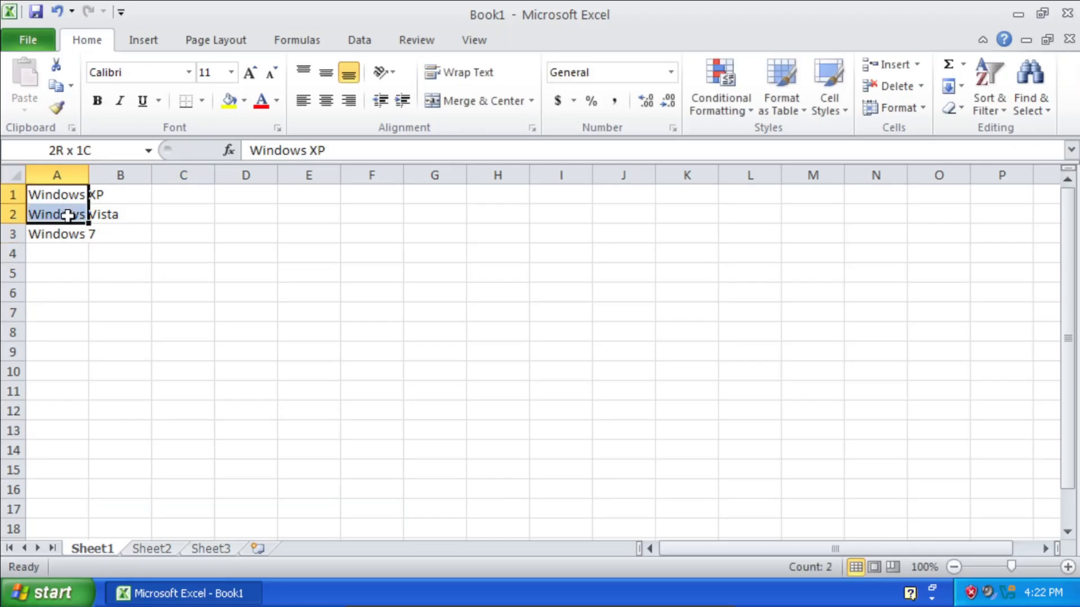
# Centre the names, add yellow fill and red text, enlarge them, apply Century Schoolbook.
pyautogui.click(56, 254)
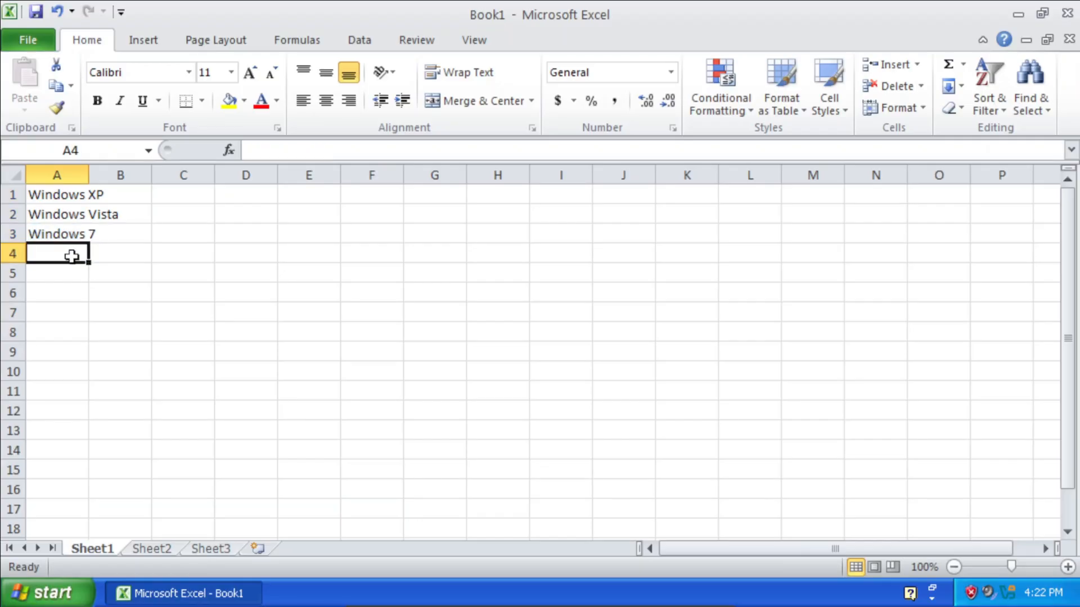
pyautogui.moveTo(56, 202)
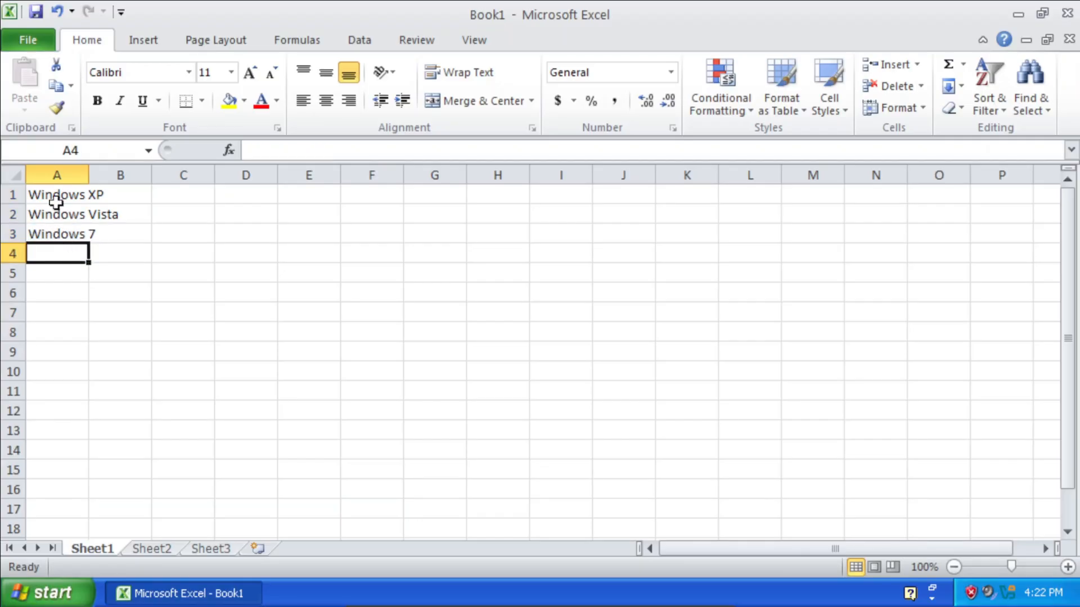
pyautogui.click(325, 100)
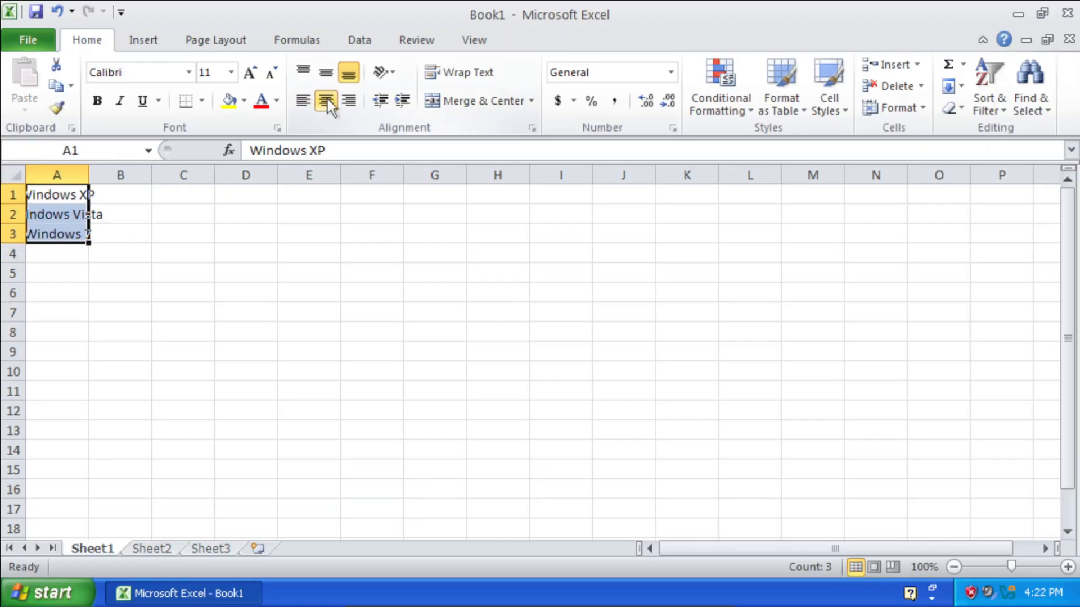
pyautogui.click(229, 101)
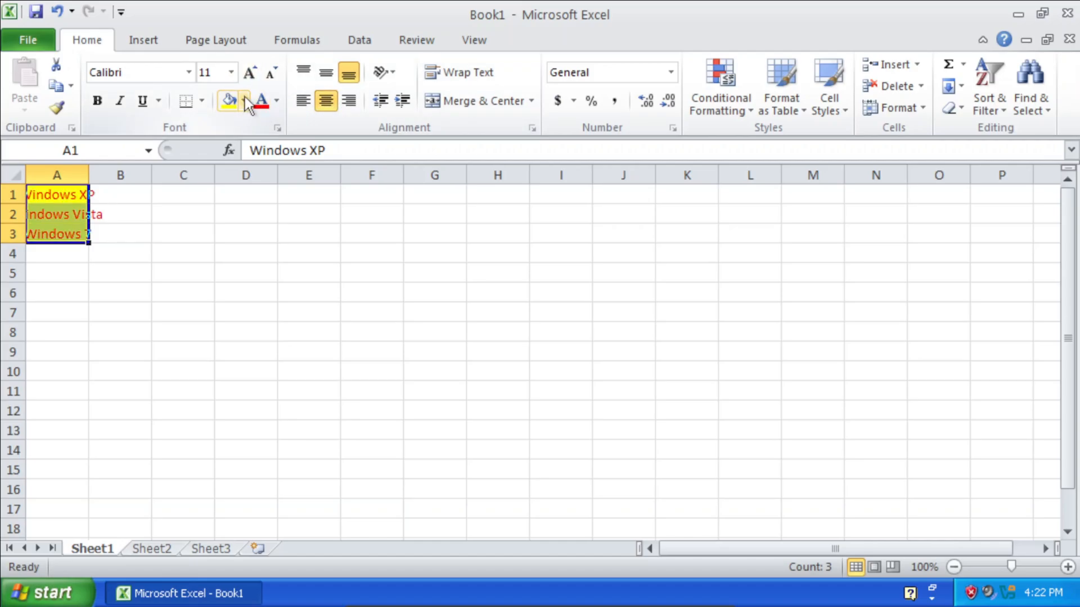
pyautogui.click(249, 72)
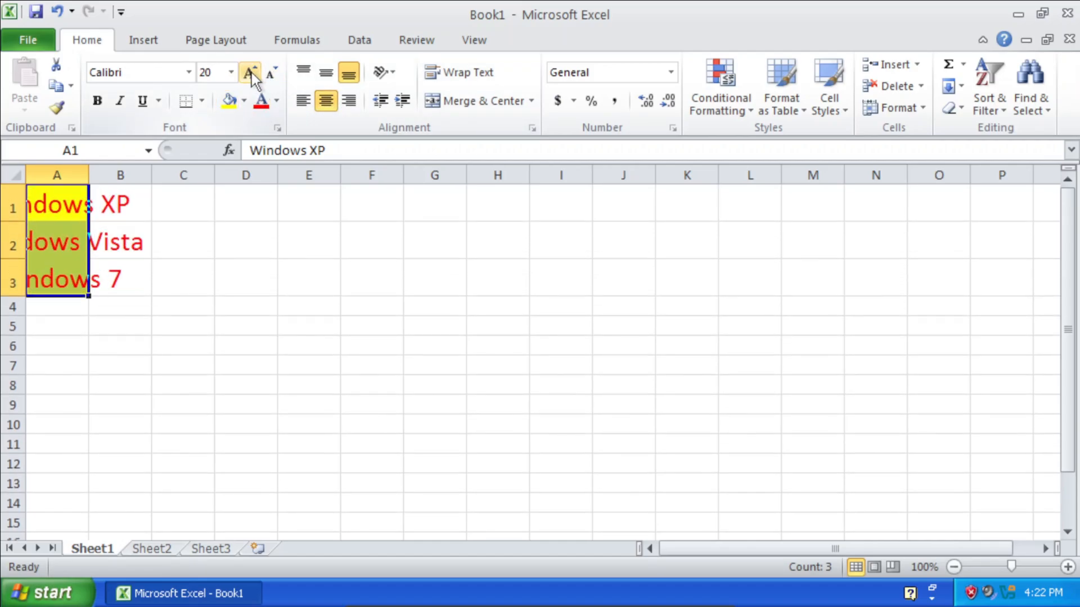
pyautogui.click(248, 72)
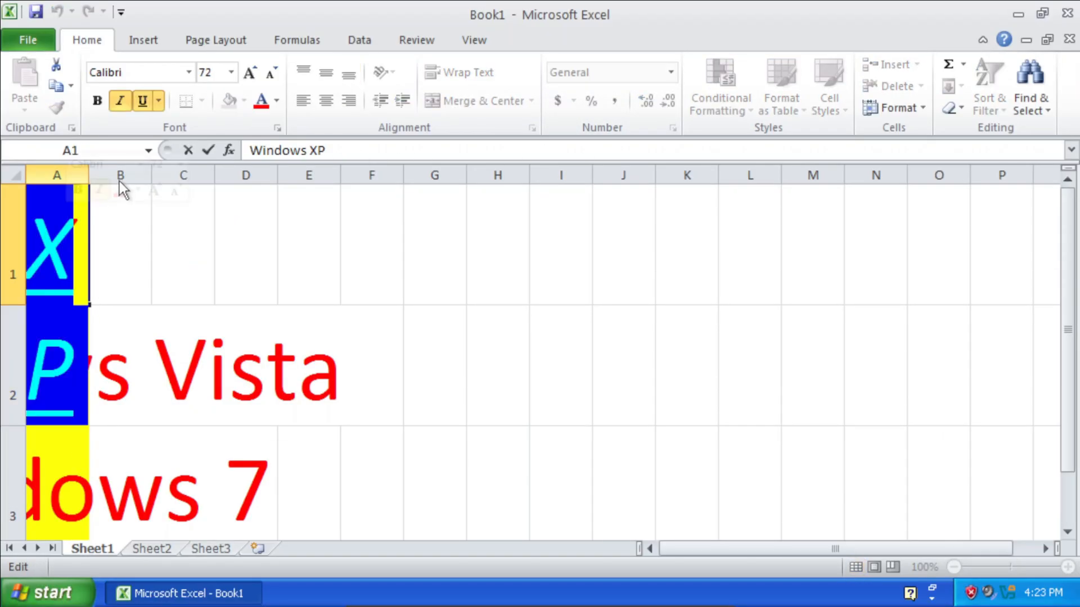
pyautogui.click(188, 71)
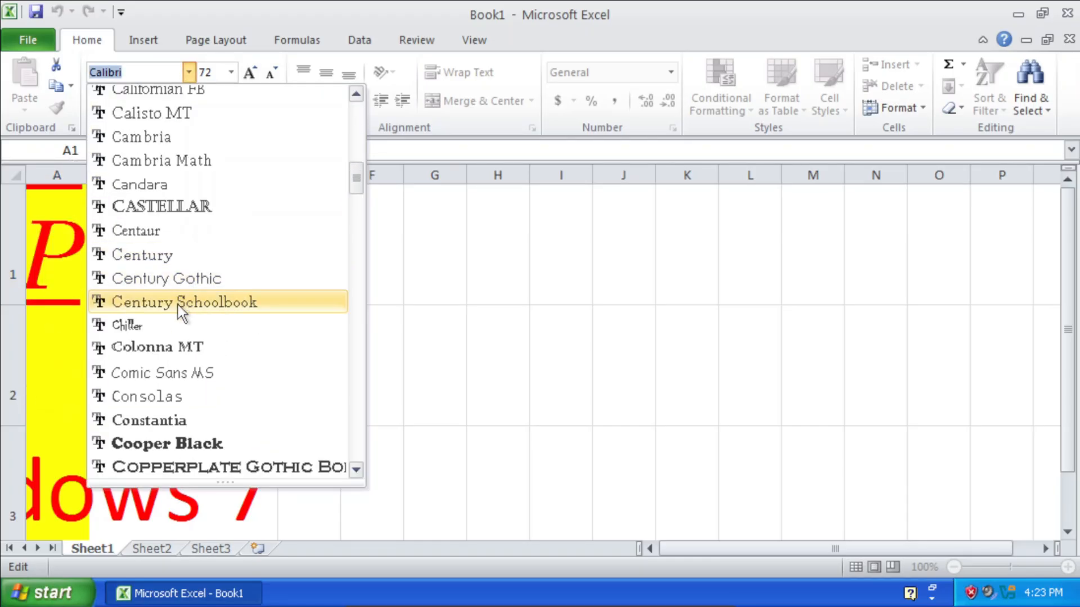
pyautogui.click(433, 269)
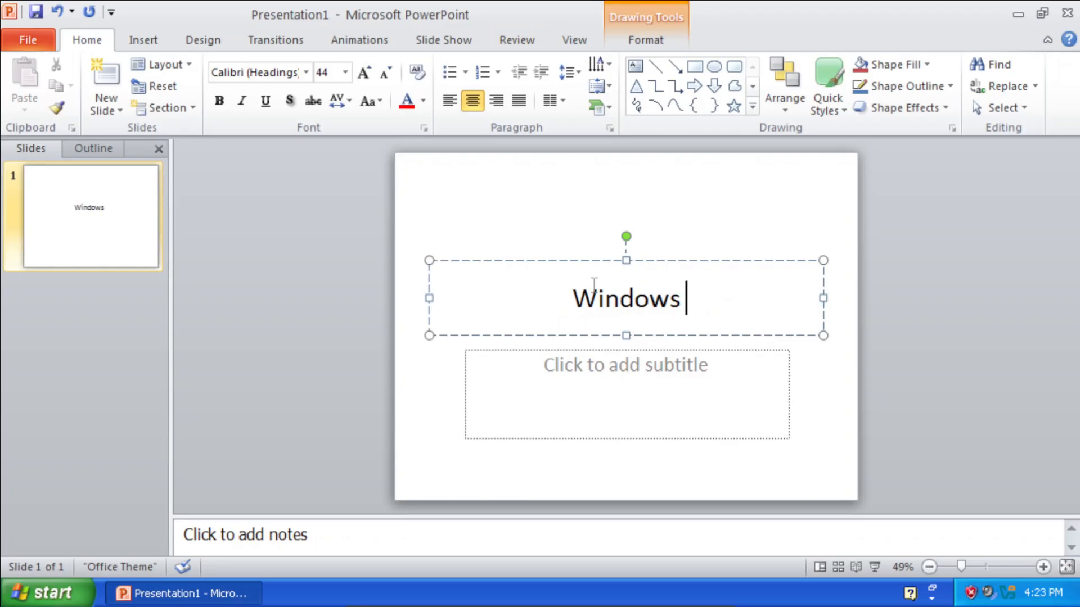
# Type the subtitle 'A great operating system' beneath the Windows XP title.
pyautogui.write('A great op')
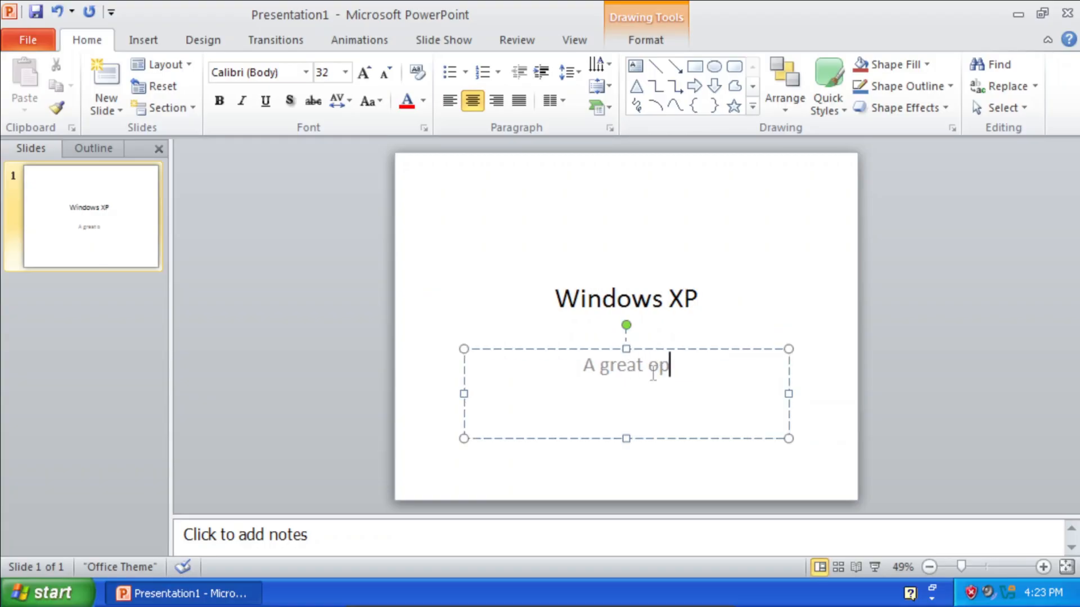
pyautogui.write('erating system')
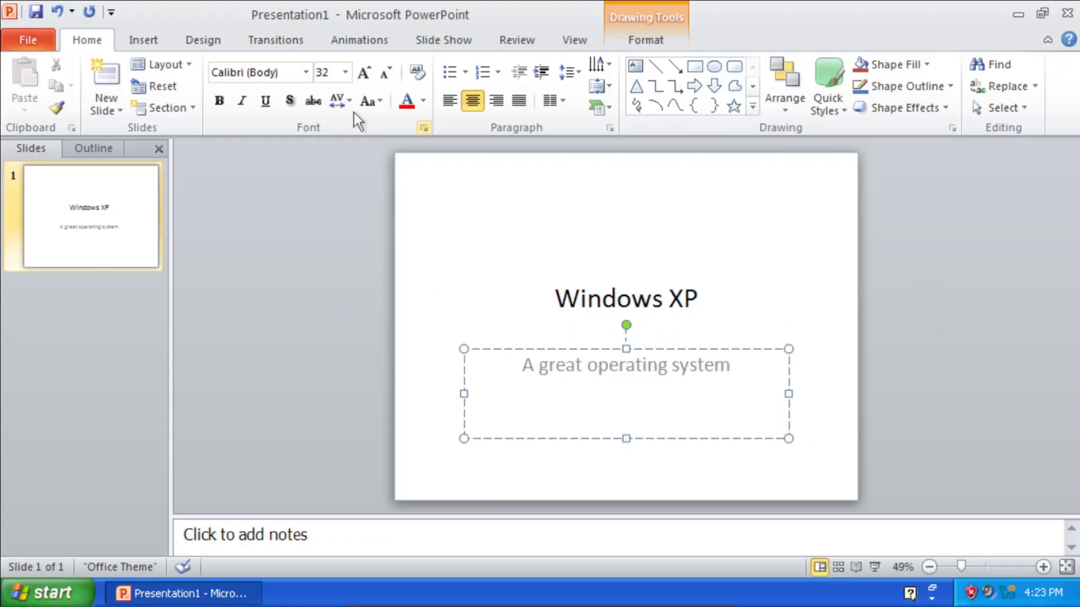
pyautogui.click(105, 76)
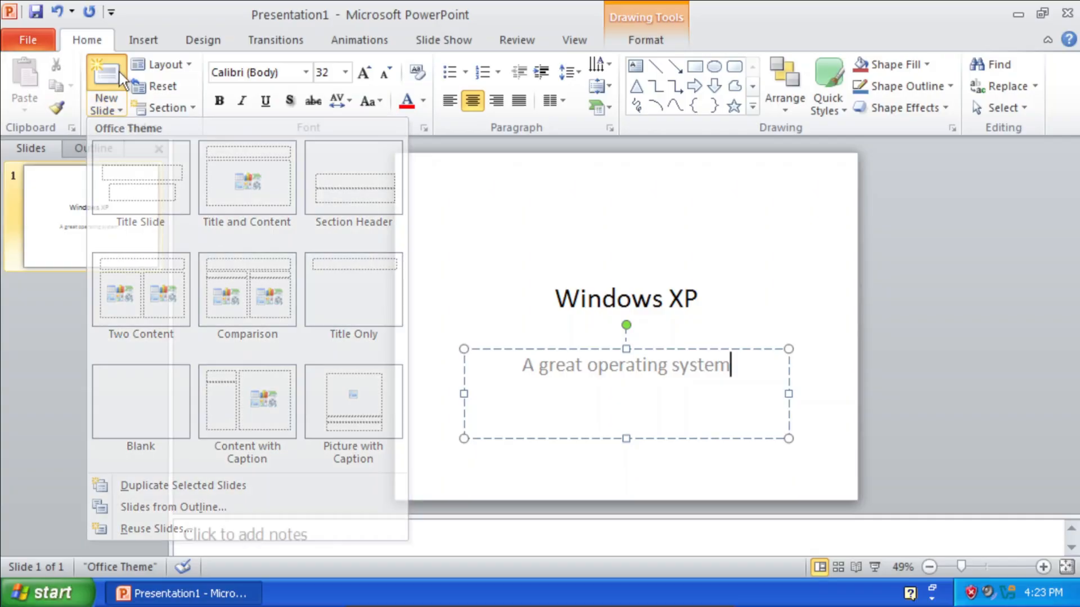
# Add a slide titled 'Super cool operating system' with a bullet praising Windows XP in 2025, though almost 25 years old.
pyautogui.click(246, 177)
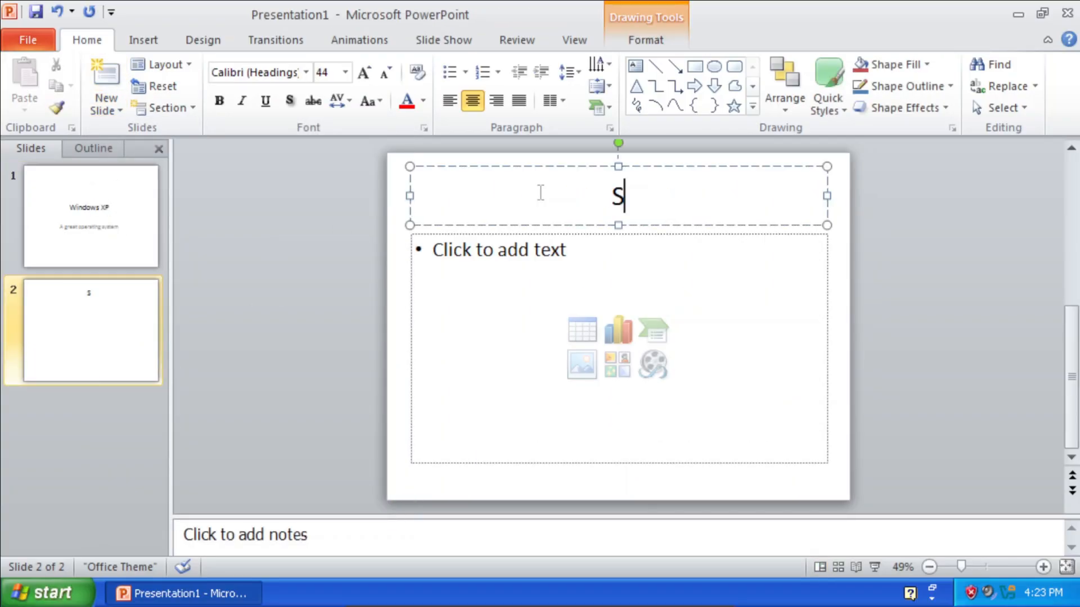
pyautogui.write('uper cool operating system')
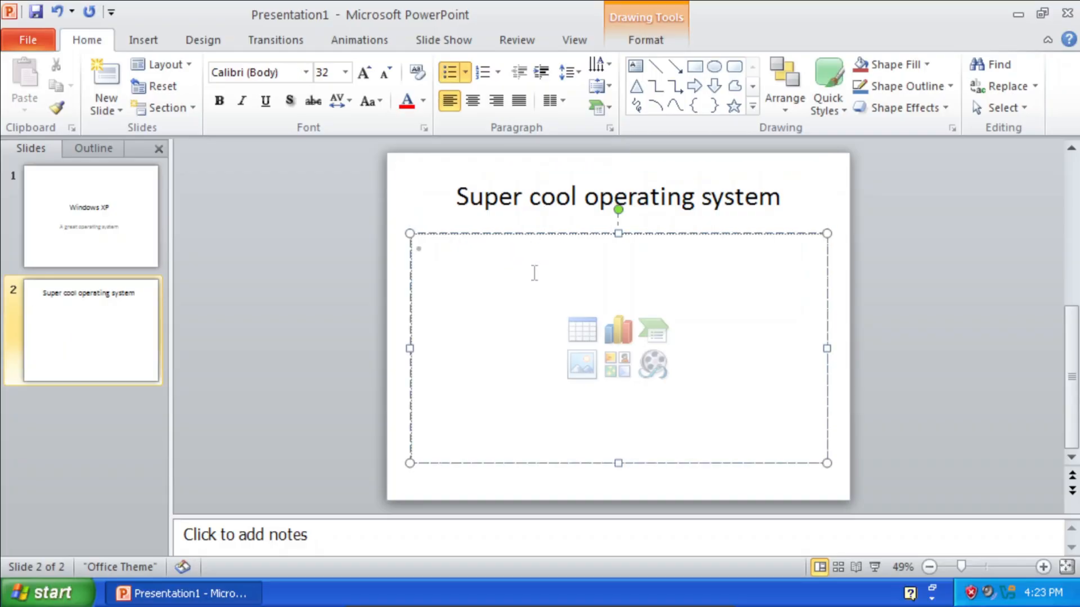
pyautogui.write('- Windows XP is a really cool operating syst')
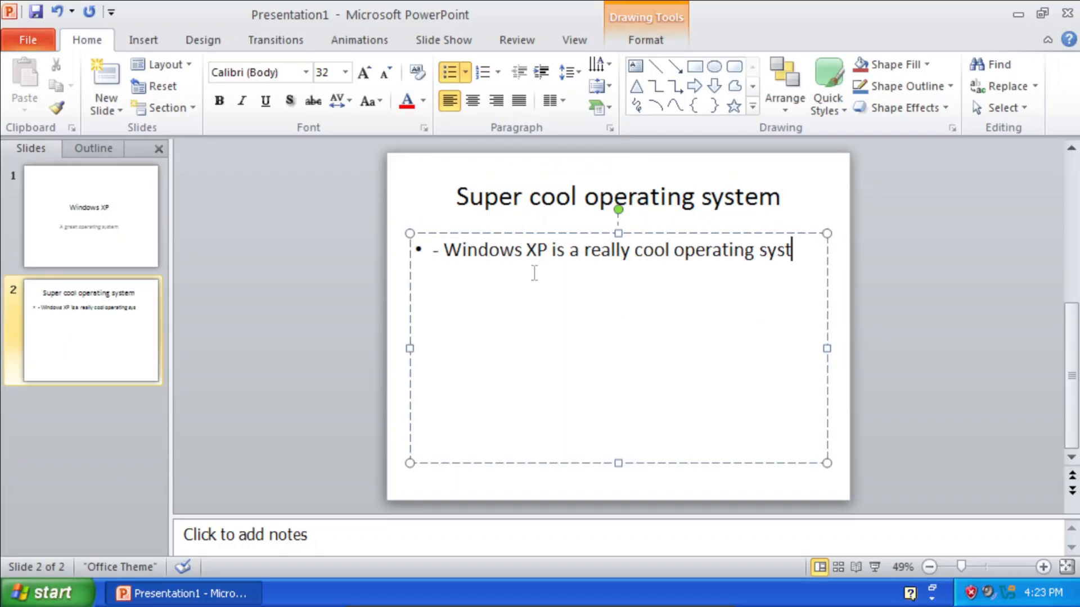
pyautogui.write('em in 2025')
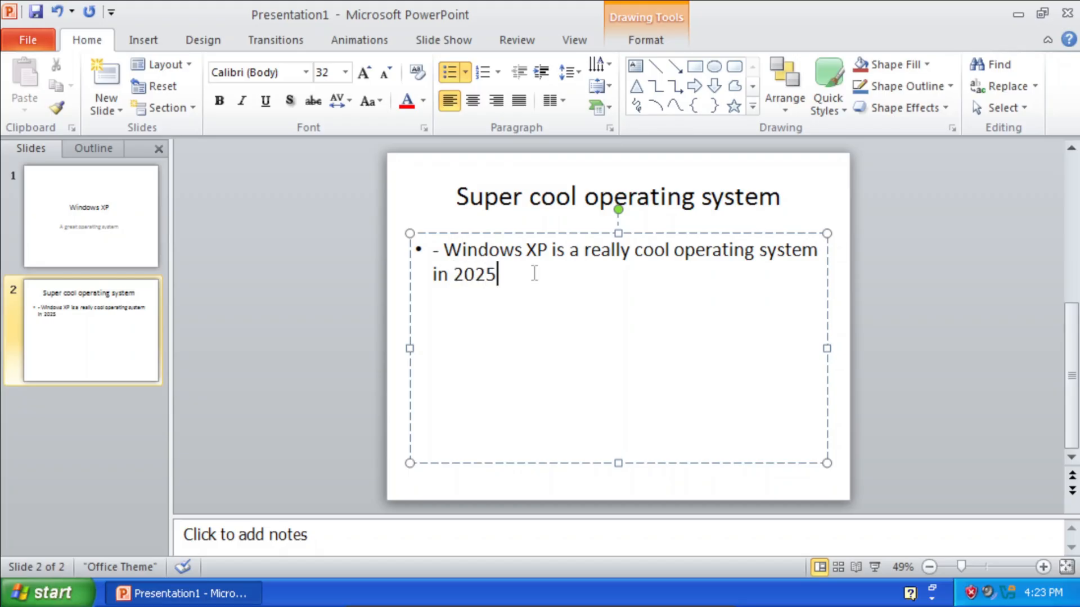
pyautogui.write('even though i')
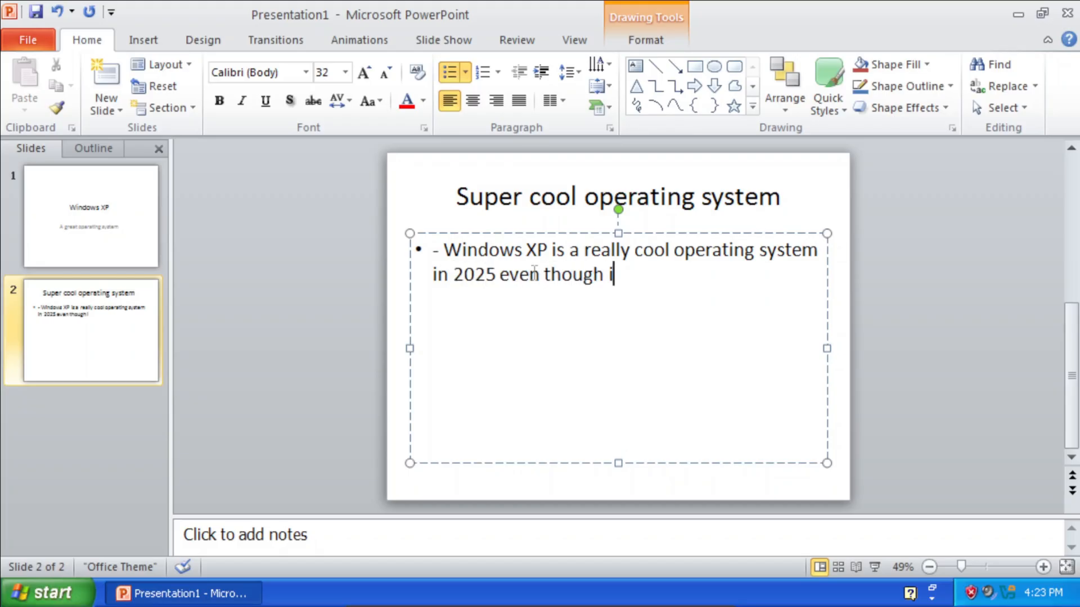
pyautogui.write("t's almost 202")
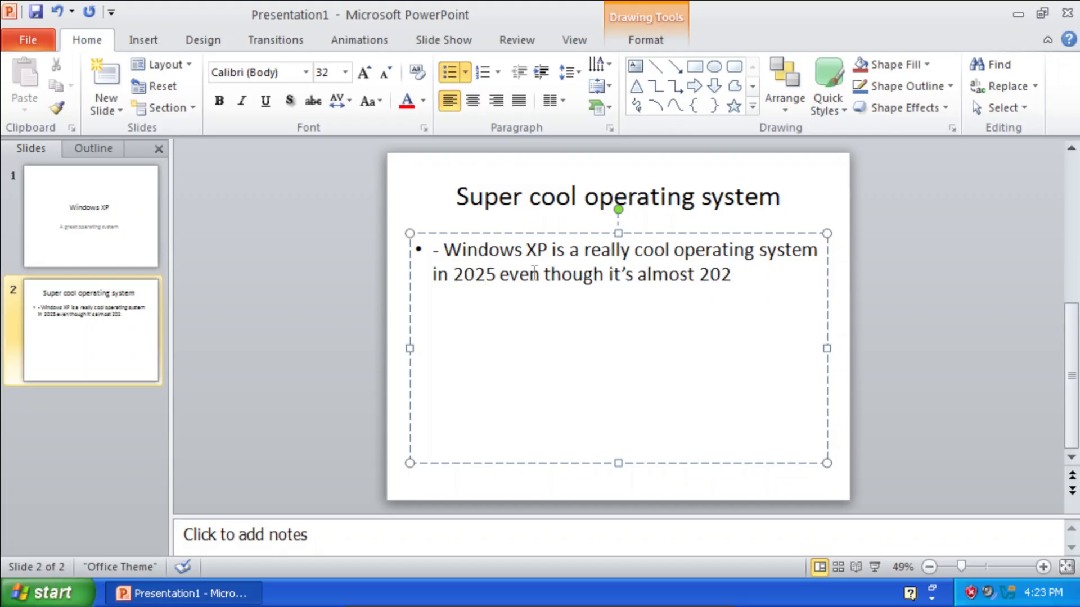
pyautogui.write('5 yea')
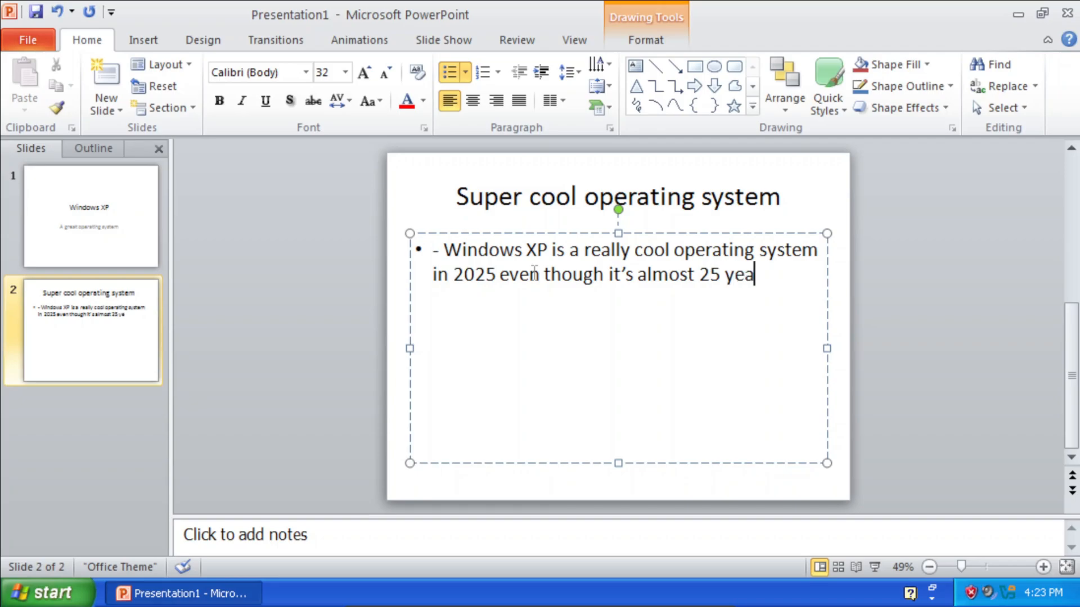
pyautogui.write('rs old')
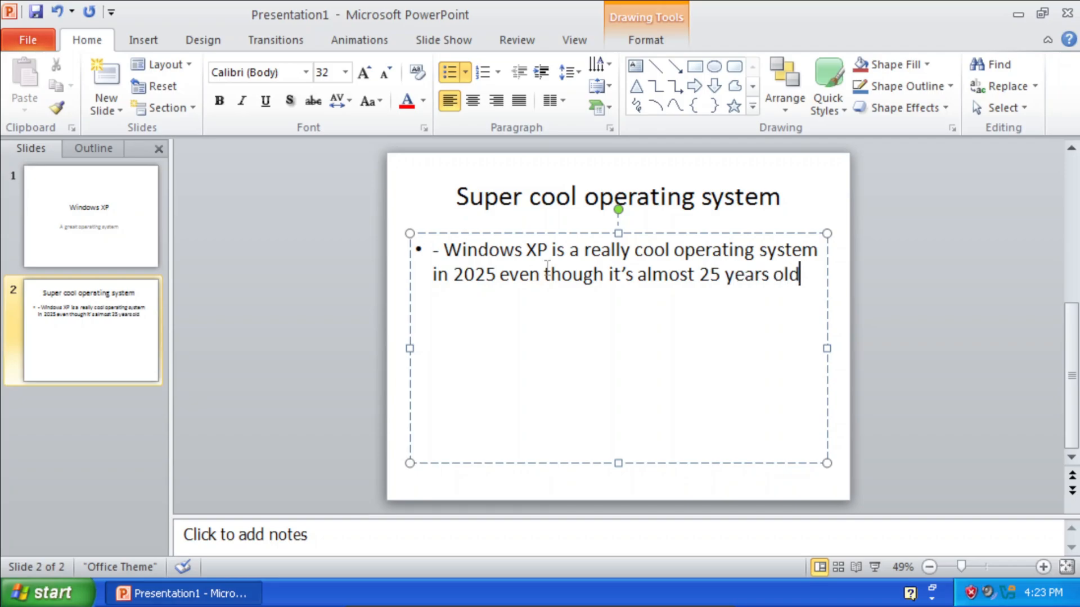
# Set the slide's title and bullet text to Comic Sans MS at size 72.
pyautogui.click(305, 73)
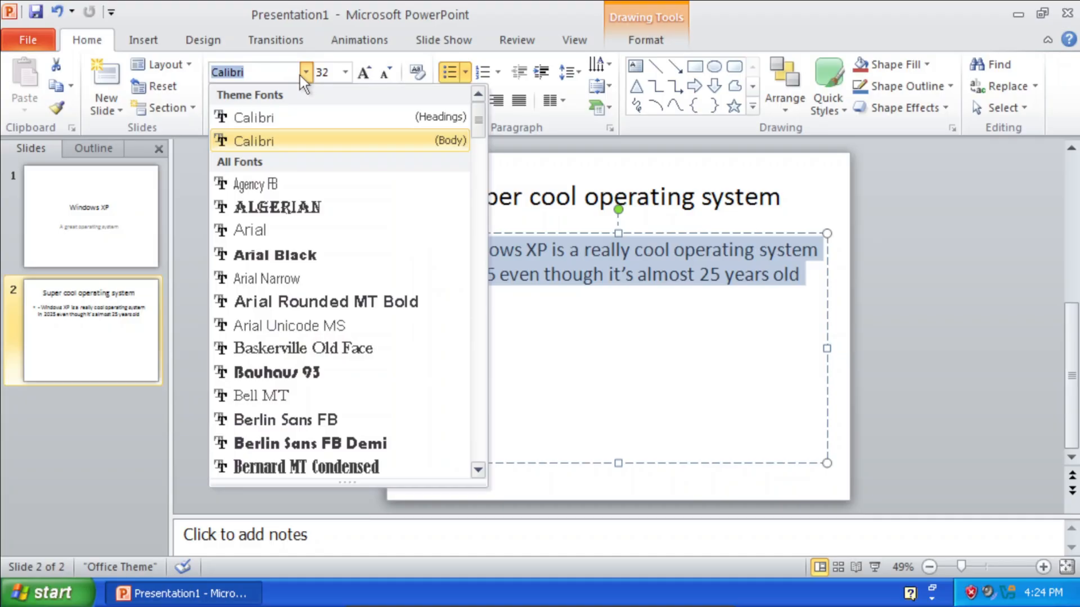
pyautogui.scroll(-3)
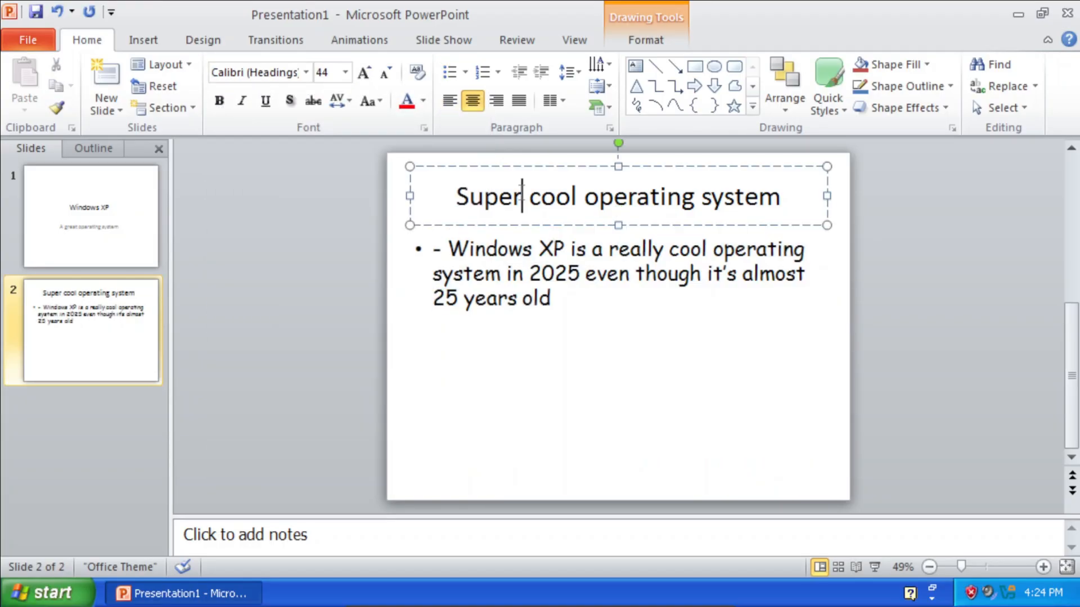
pyautogui.tripleClick(617, 196)
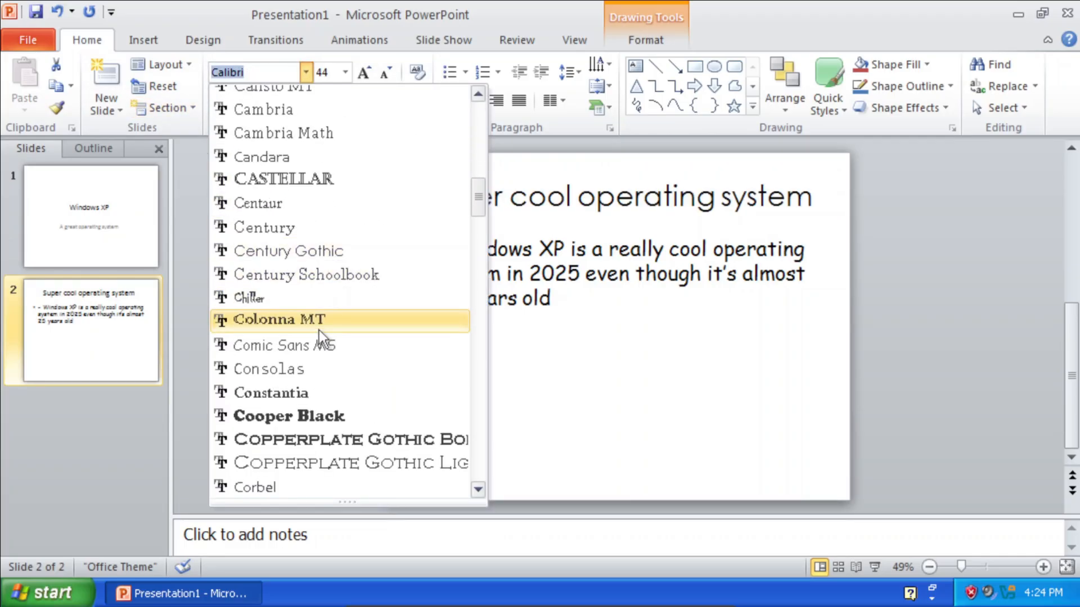
pyautogui.click(344, 72)
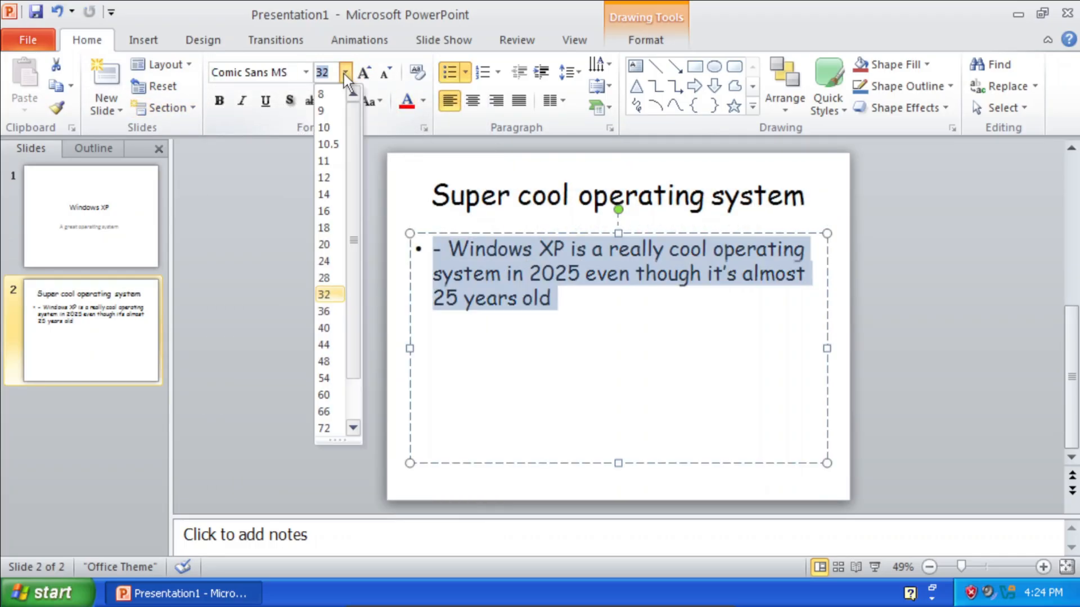
pyautogui.click(322, 429)
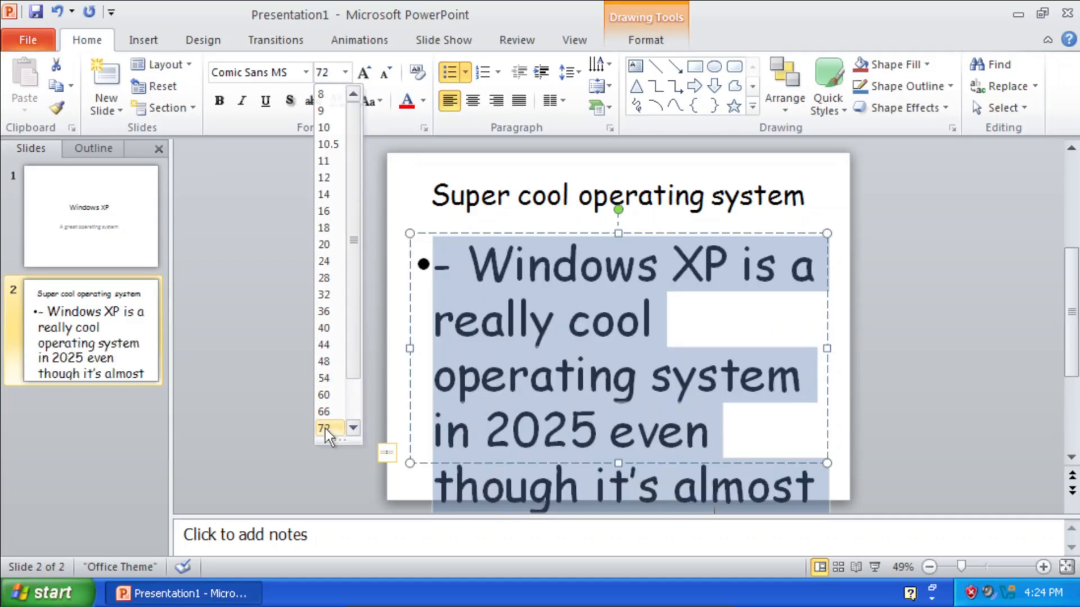
pyautogui.click(618, 195)
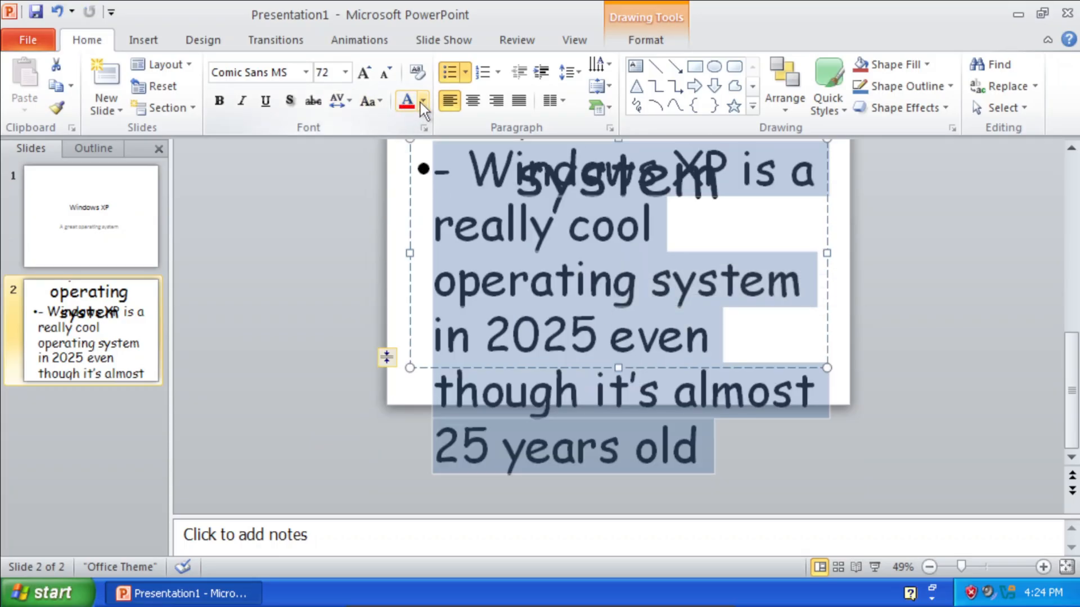
# Colour the bullet text orange and make its character spacing Very Tight.
pyautogui.click(423, 101)
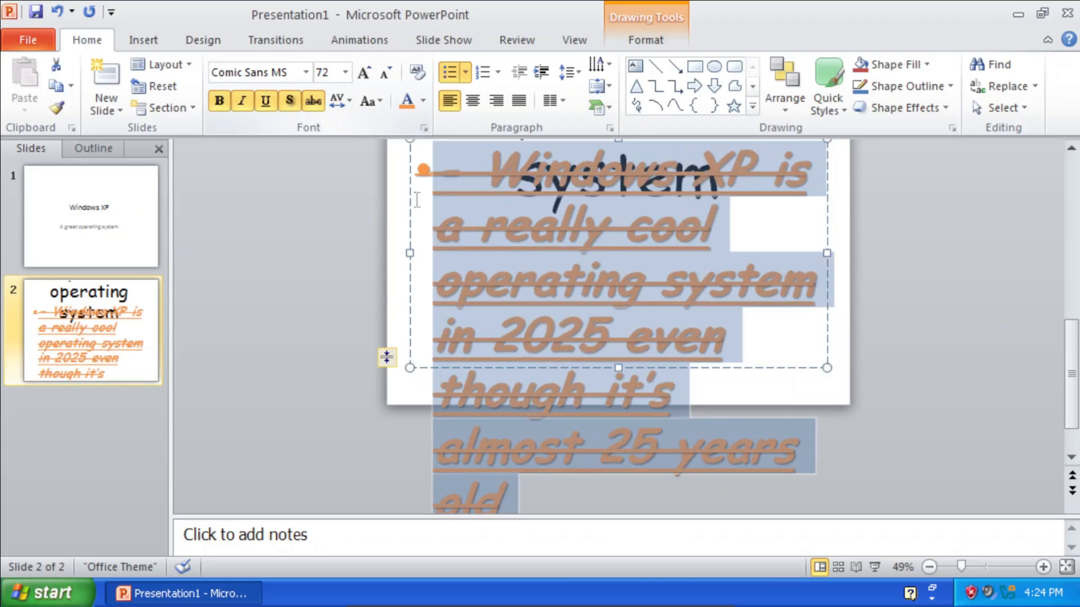
pyautogui.click(336, 100)
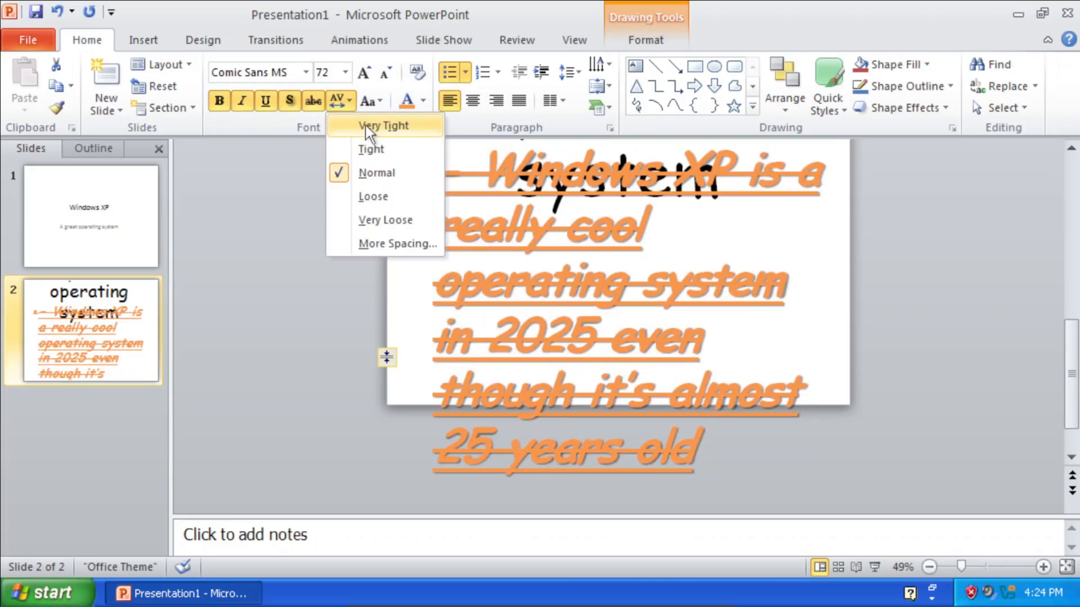
pyautogui.click(472, 101)
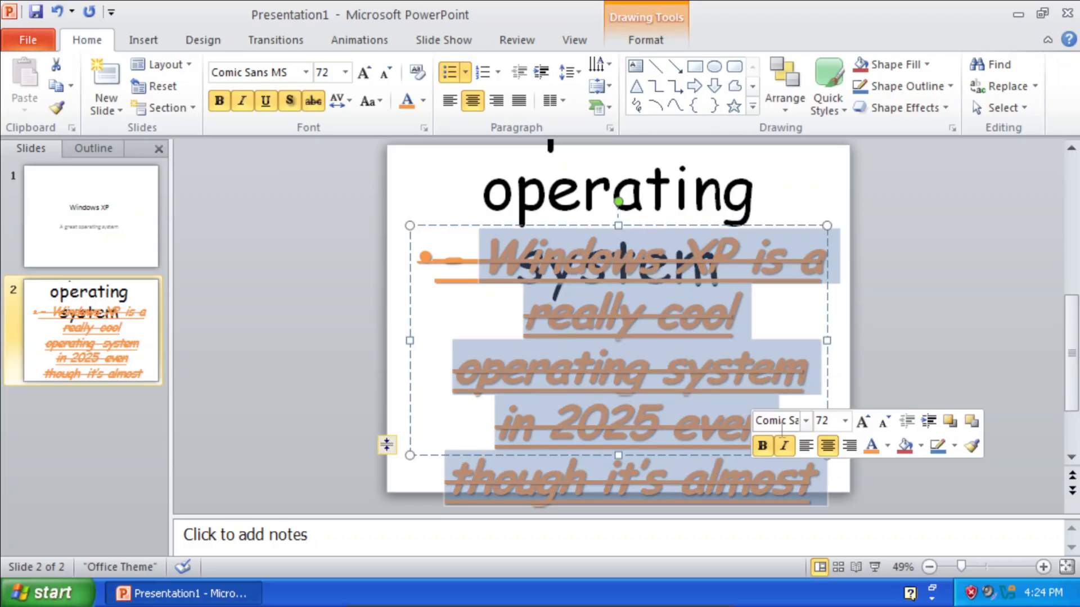
# Draw a blue rectangle over the centre of the slide.
pyautogui.click(914, 332)
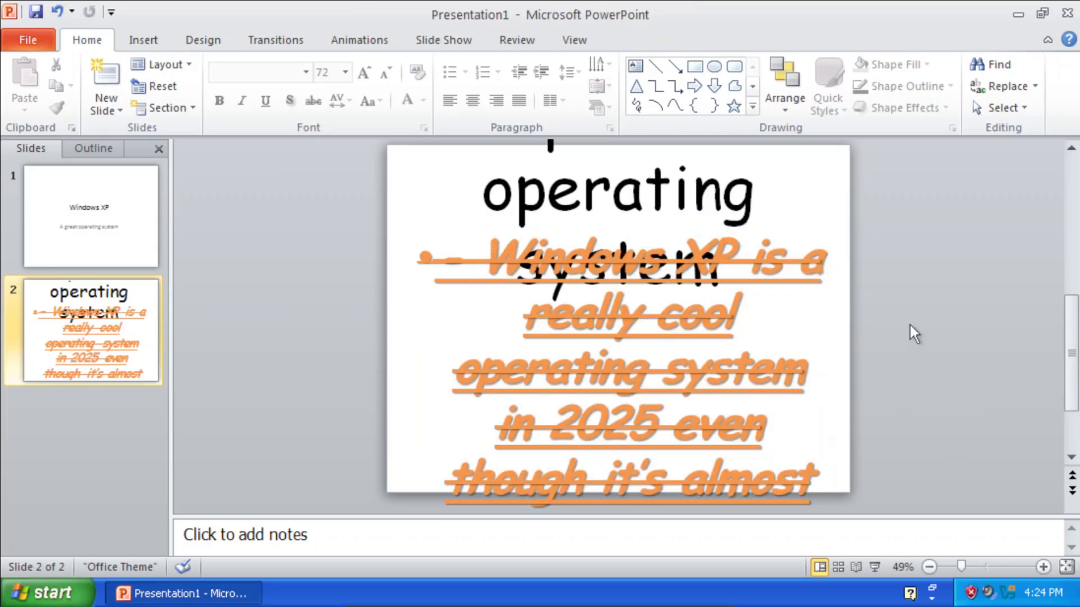
pyautogui.click(695, 66)
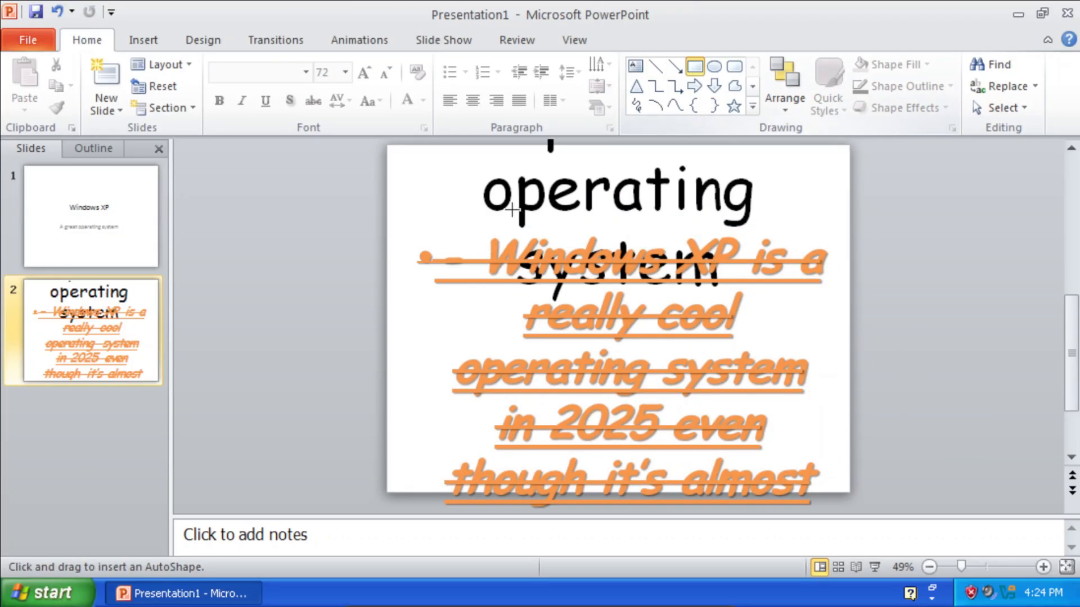
pyautogui.moveTo(503, 200); pyautogui.dragTo(763, 427)
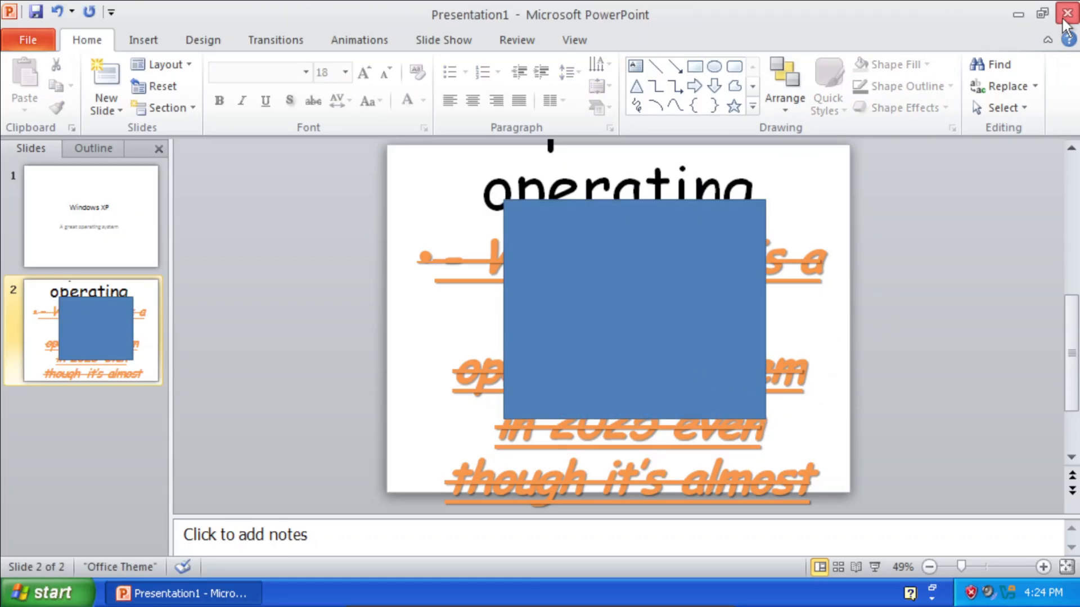
# Close PowerPoint and select the vlc-3.0.21-win32 installer icon on the desktop.
pyautogui.click(1066, 13)
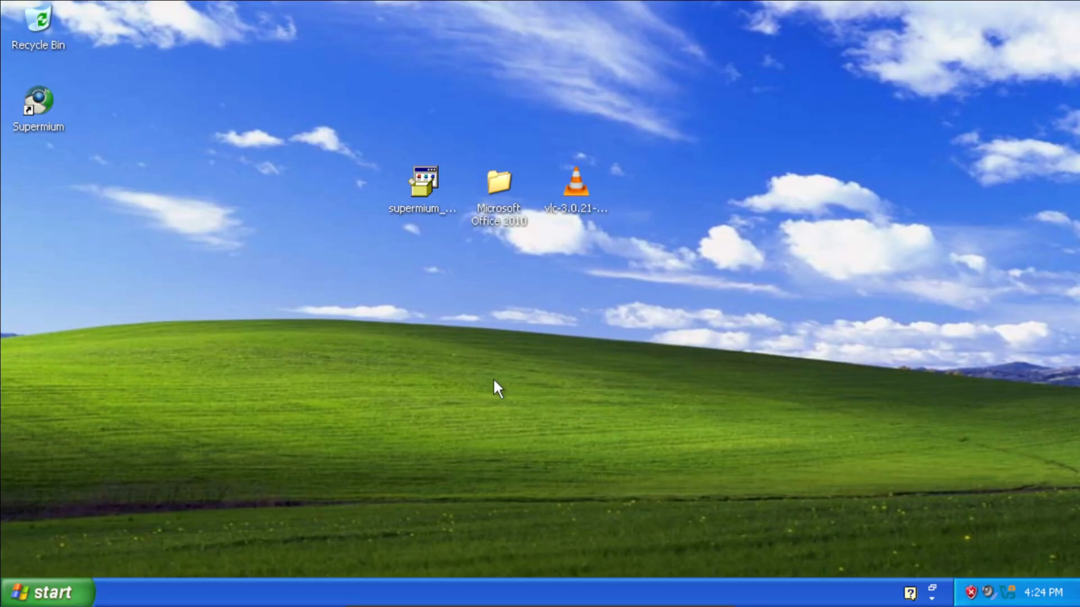
pyautogui.moveTo(519, 375)
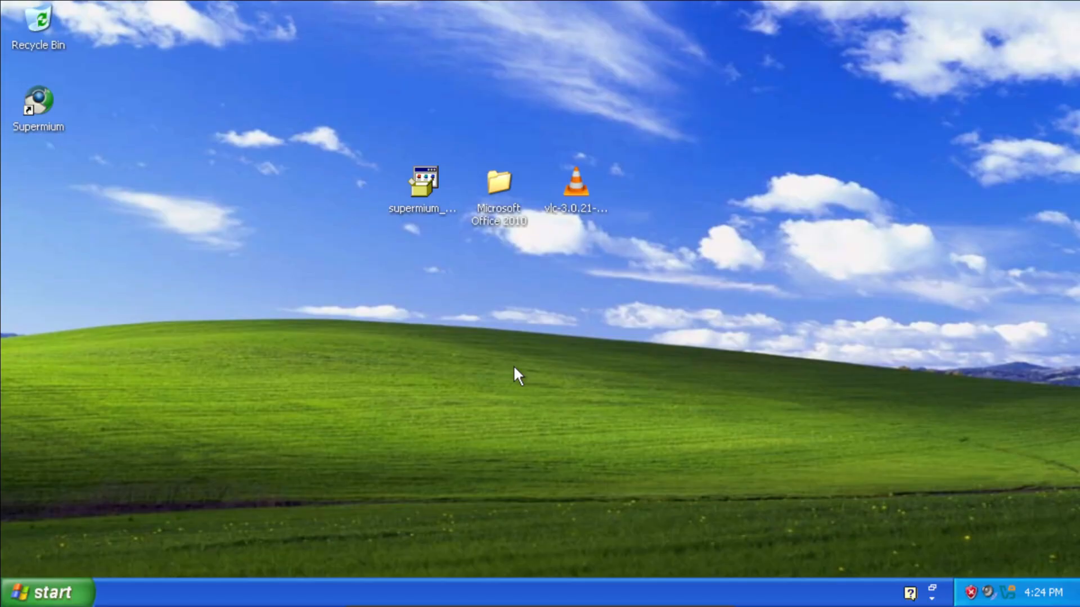
pyautogui.click(575, 182)
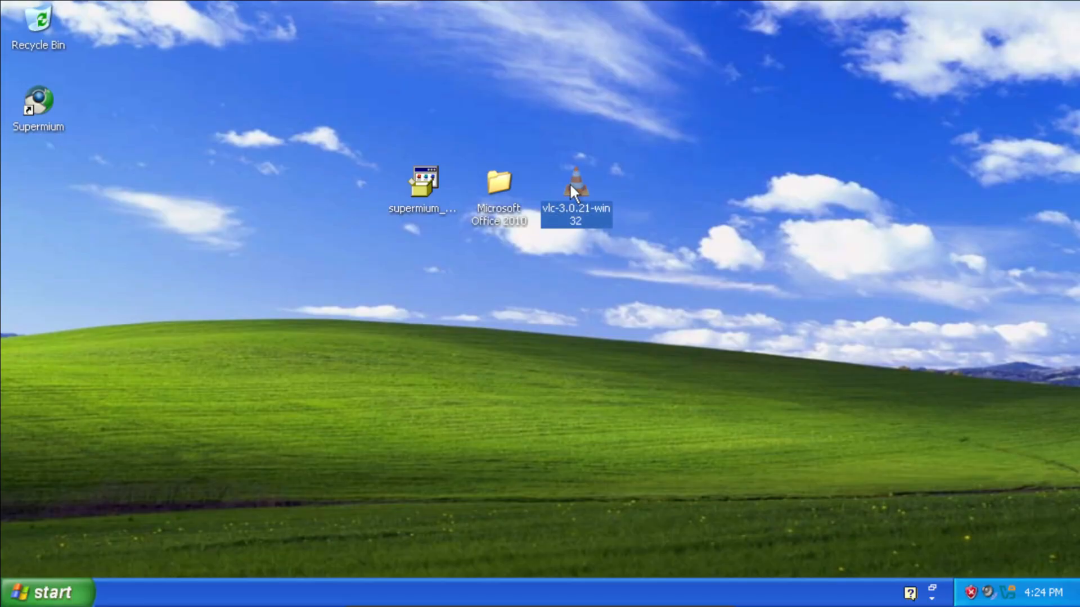
# Run the VLC installer, skip past the welcome page and accept the default components.
pyautogui.doubleClick(576, 182)
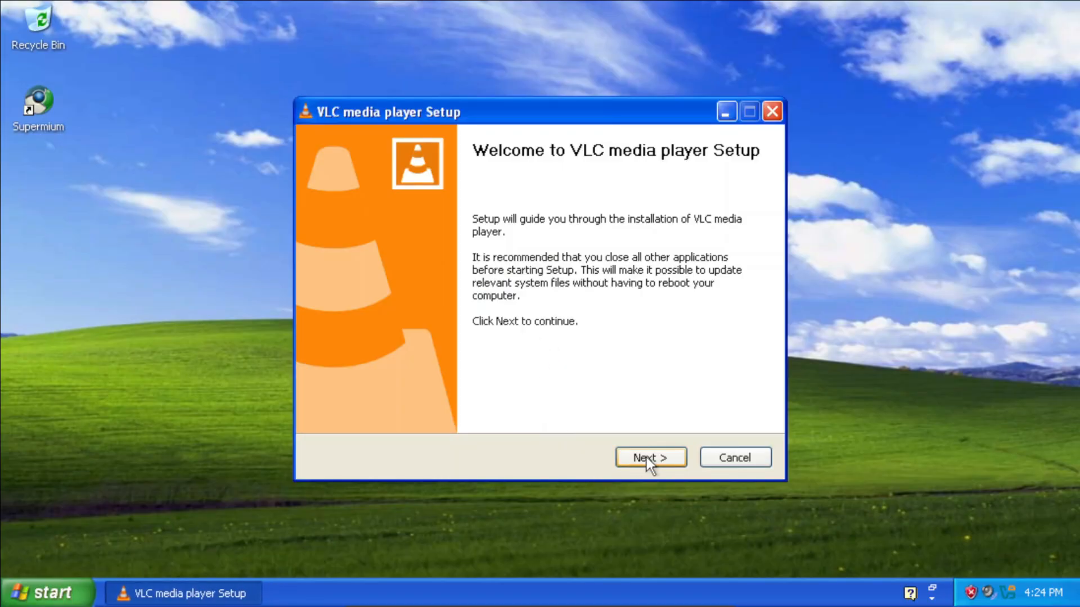
pyautogui.click(650, 457)
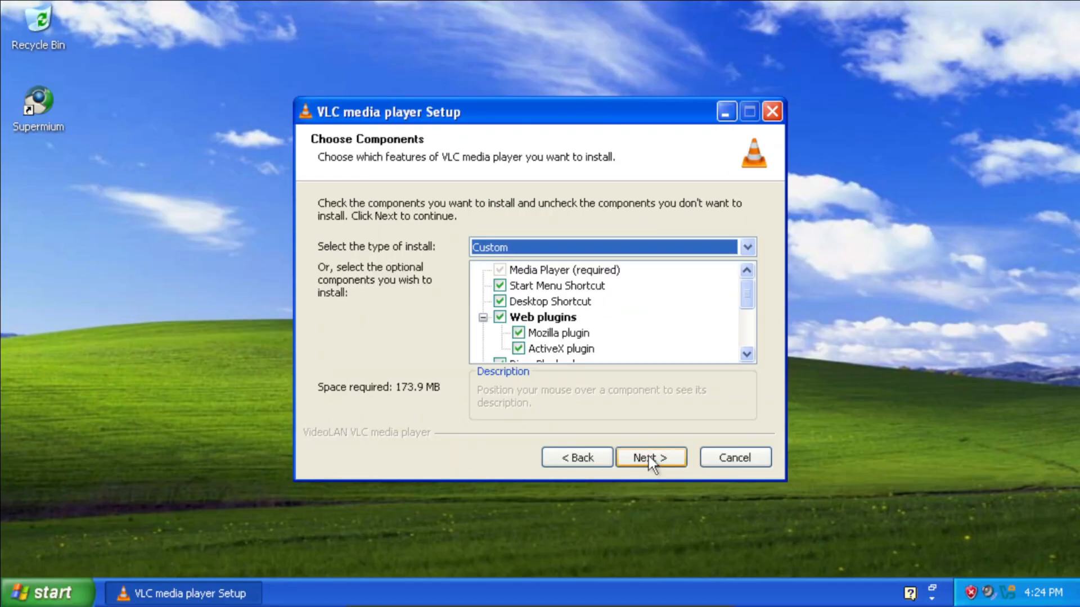
pyautogui.click(649, 457)
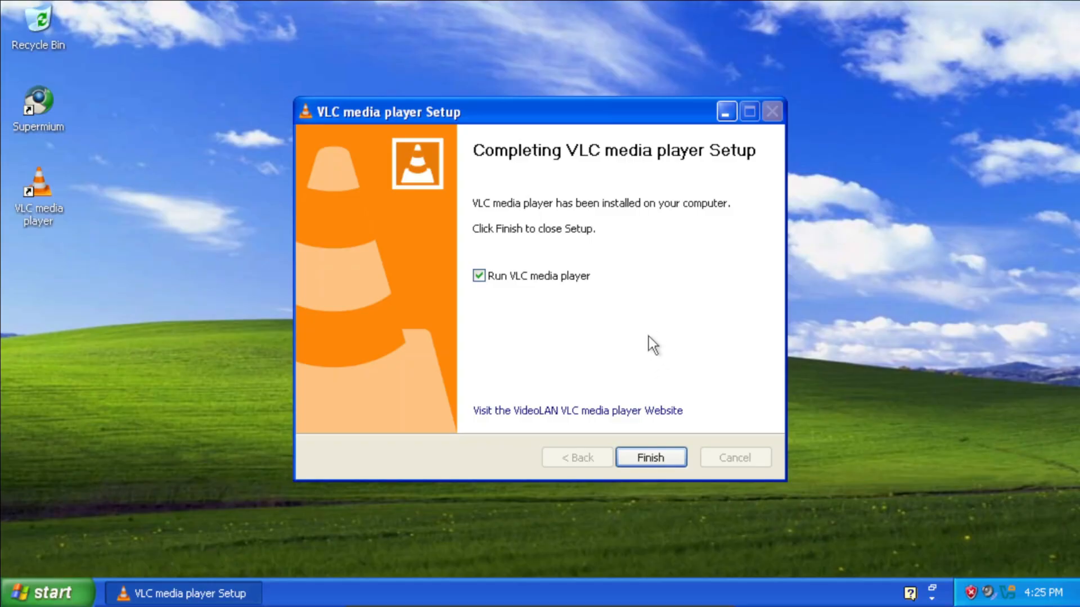
# Finish VLC setup with launch enabled and dismiss the msvcrt.dll Entry Point Not Found error.
pyautogui.click(649, 458)
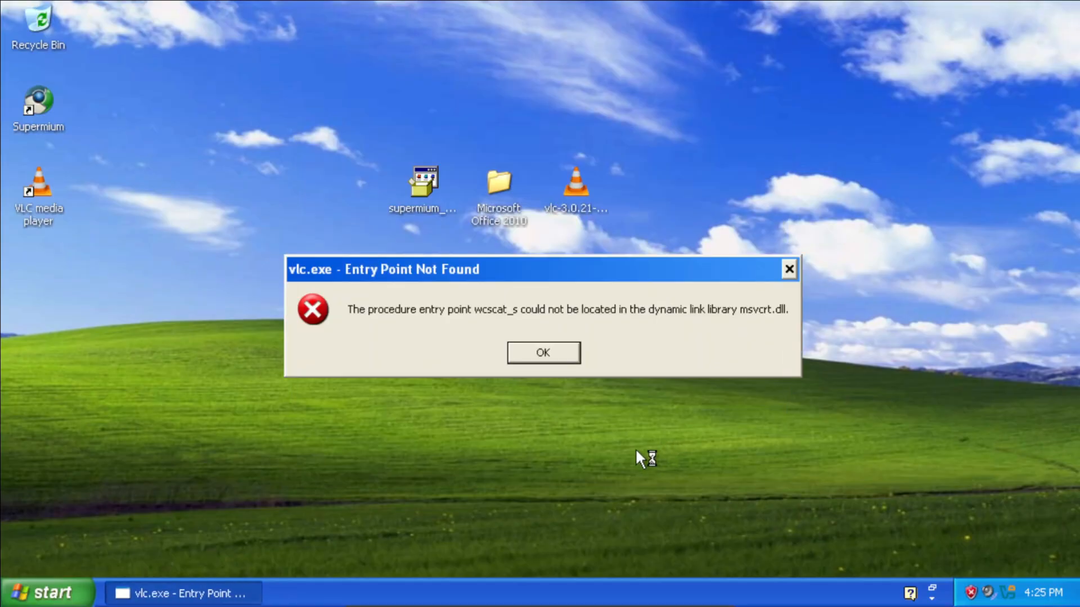
pyautogui.moveTo(646, 469)
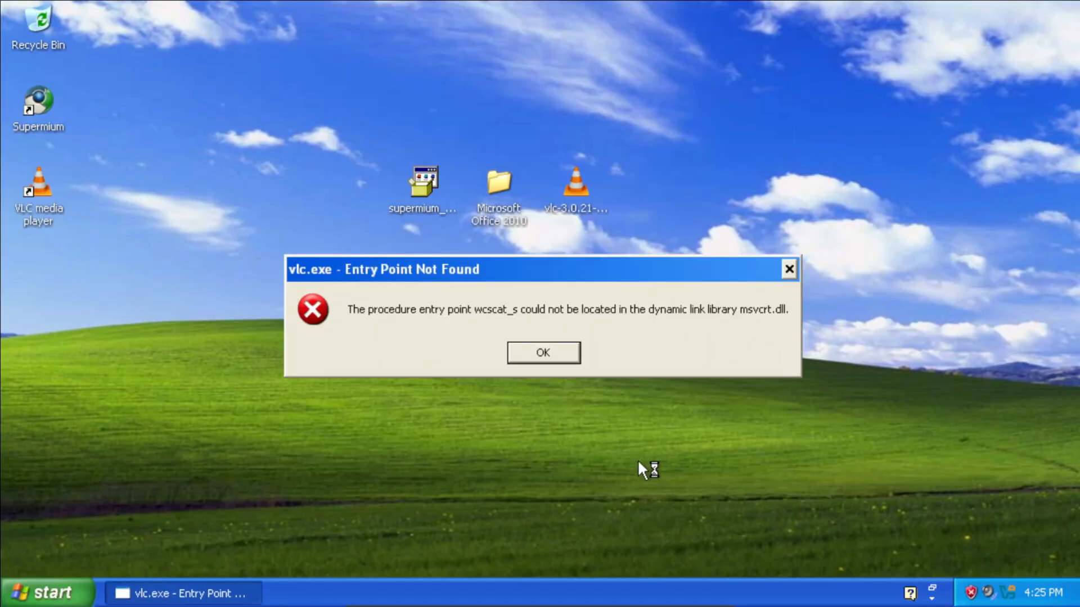
pyautogui.moveTo(596, 461)
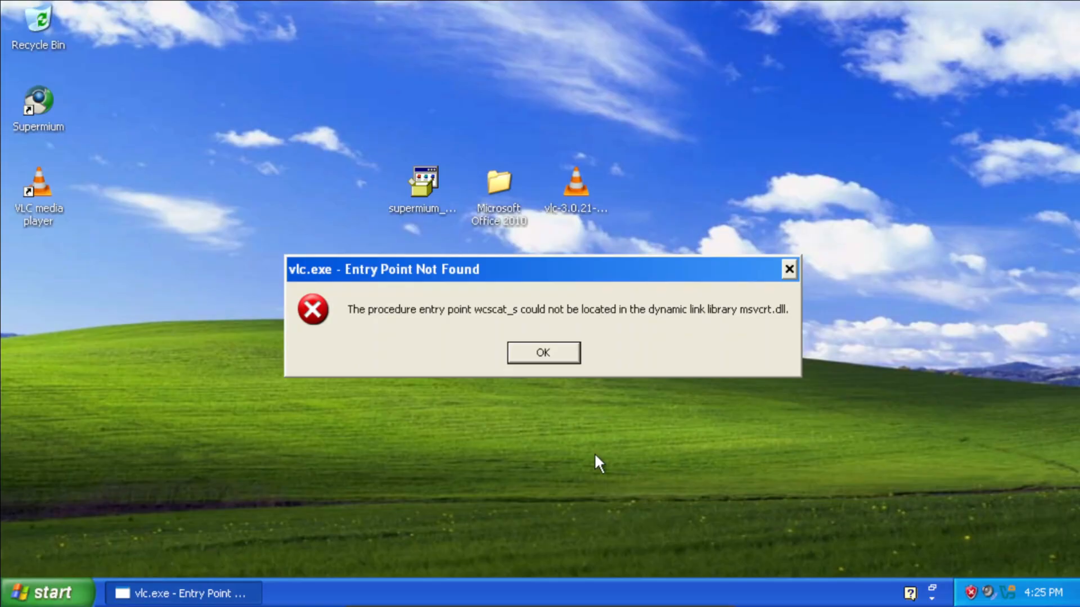
pyautogui.click(542, 353)
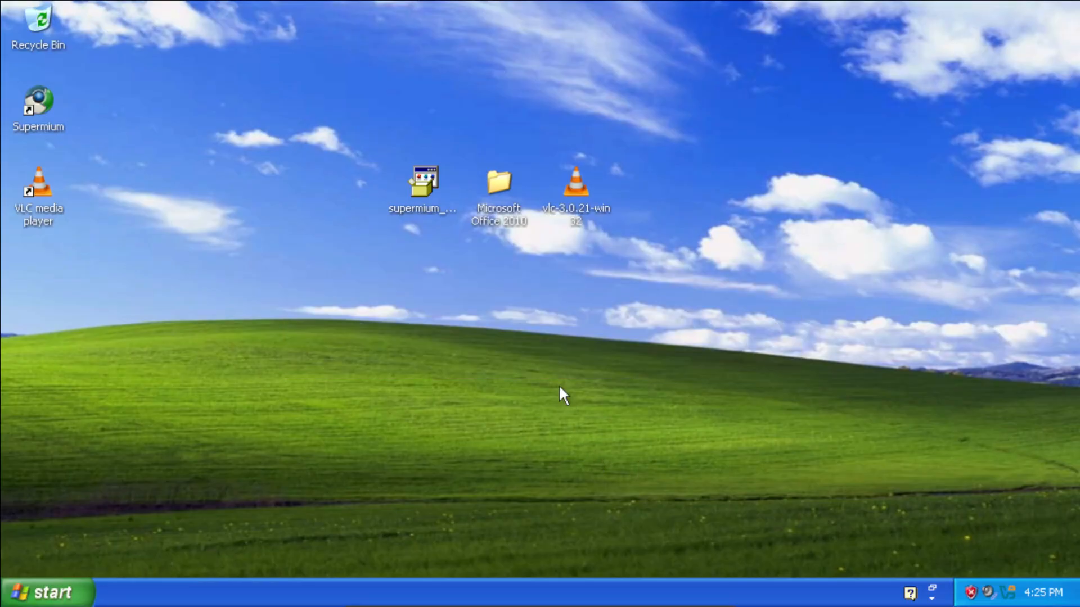